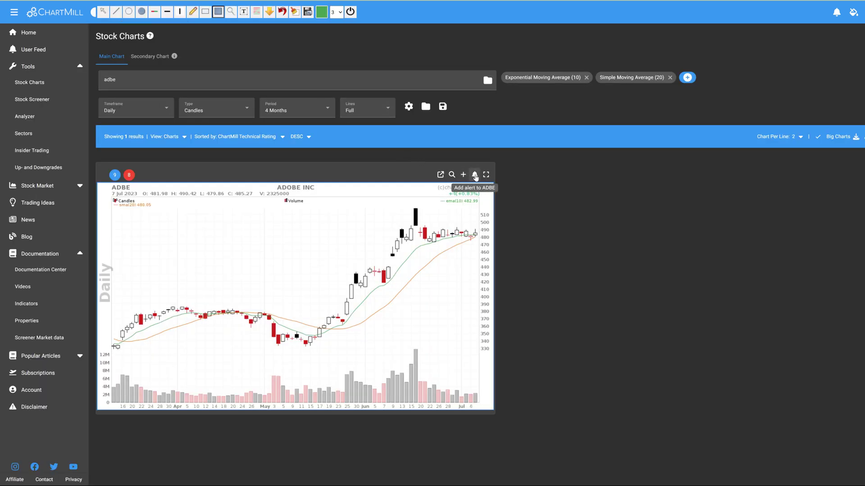
# Step: Open the ADBE chart's alert options and go on to the notification settings page
pyautogui.click(474, 175)
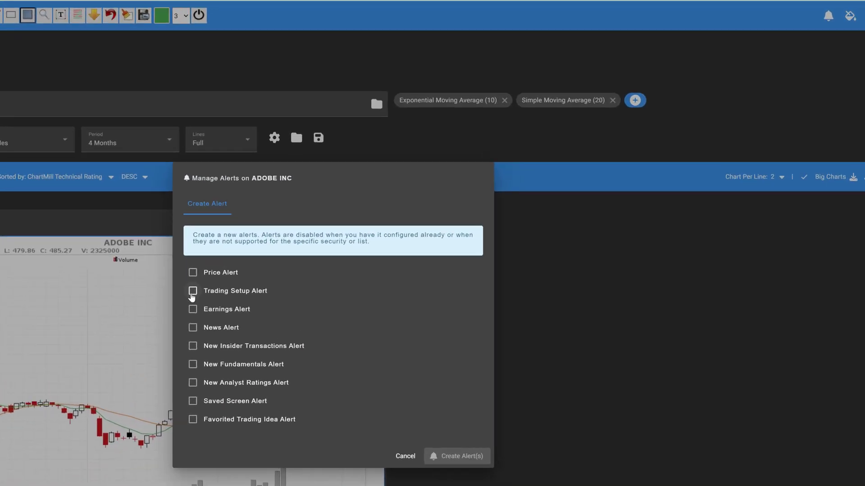
pyautogui.moveTo(192, 349)
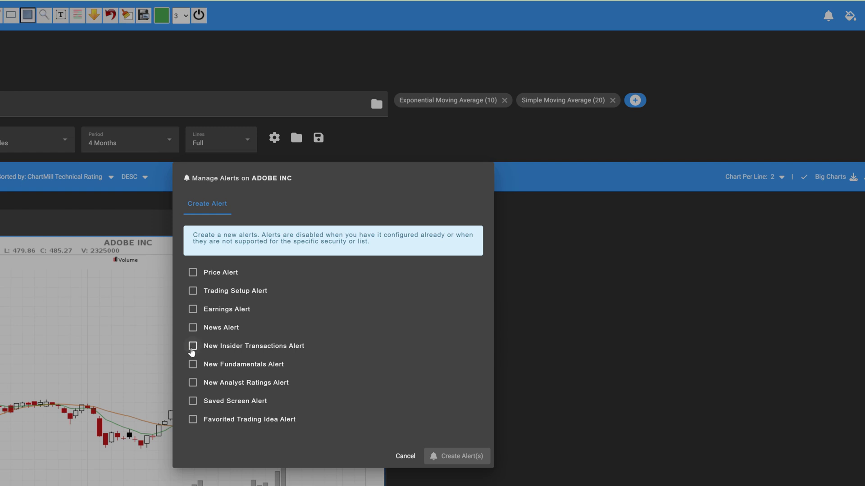
pyautogui.moveTo(192, 400)
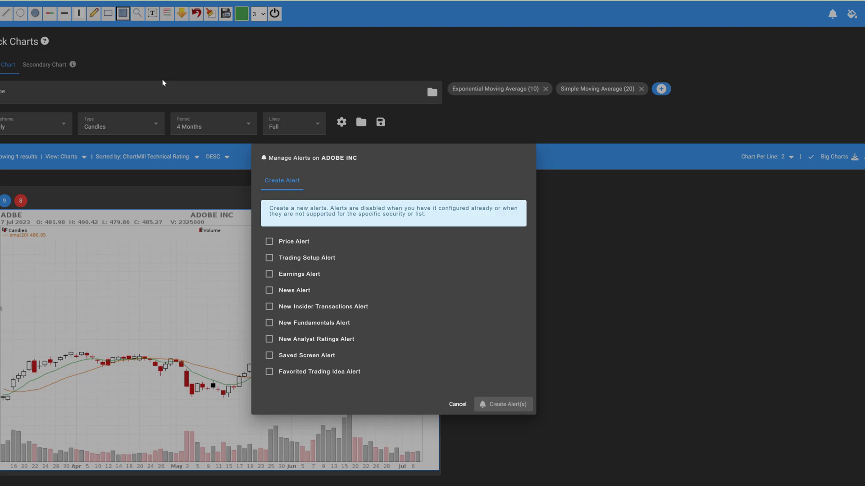
pyautogui.click(456, 404)
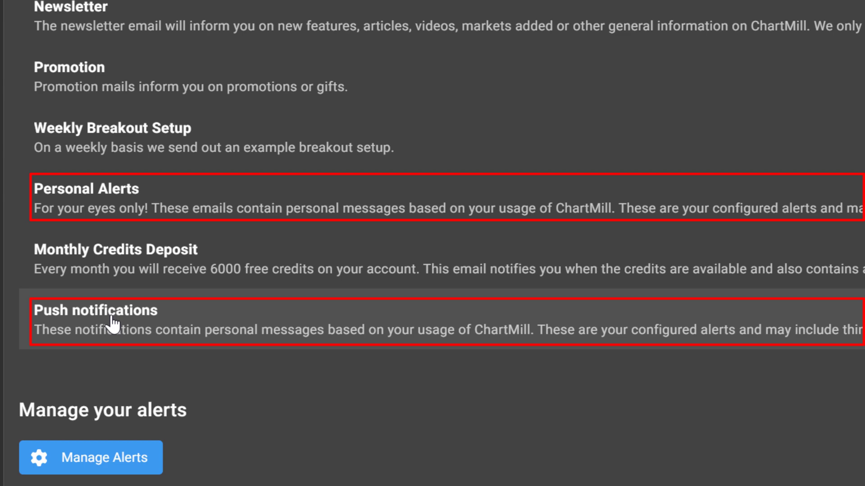
pyautogui.moveTo(265, 389)
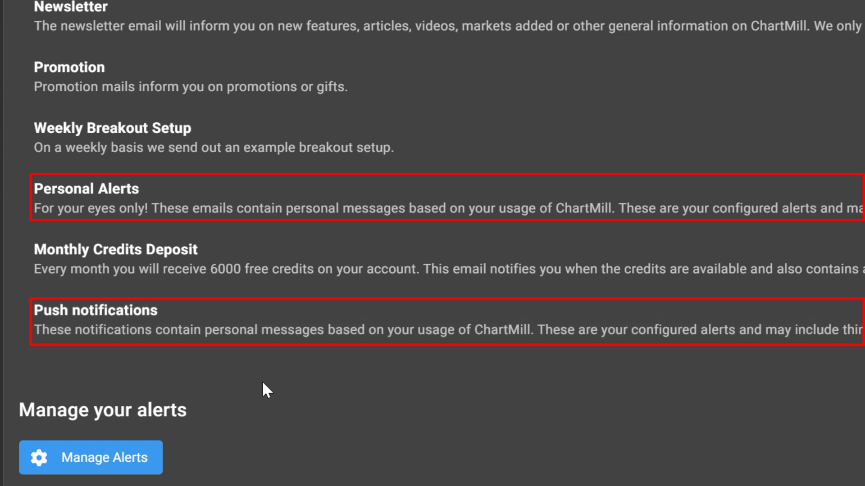
# Step: Open My Account to review the Personal Alerts and push notification settings
pyautogui.scroll(3)
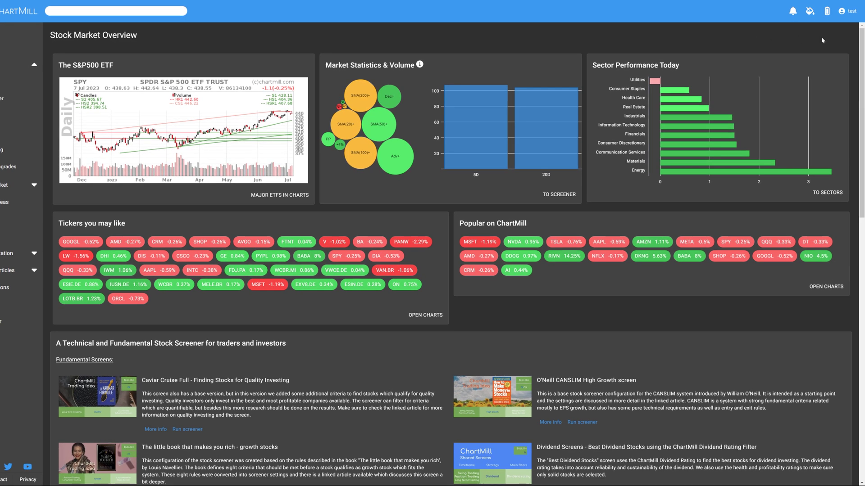
pyautogui.click(848, 11)
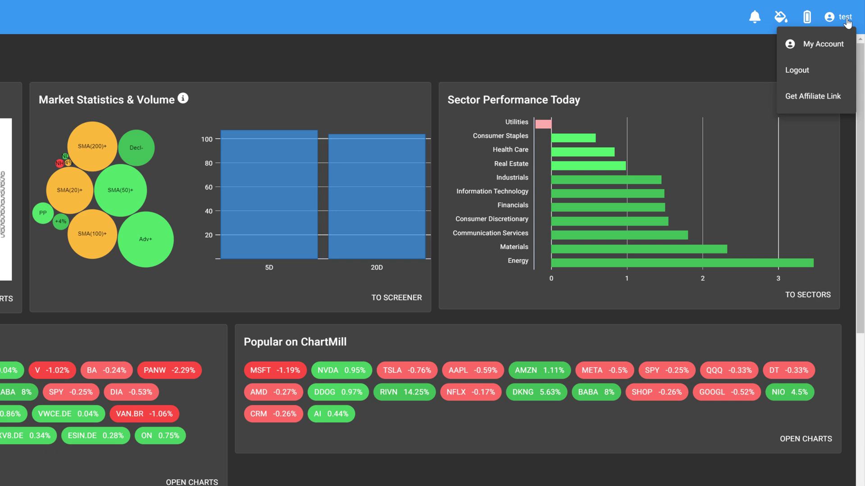
pyautogui.click(822, 44)
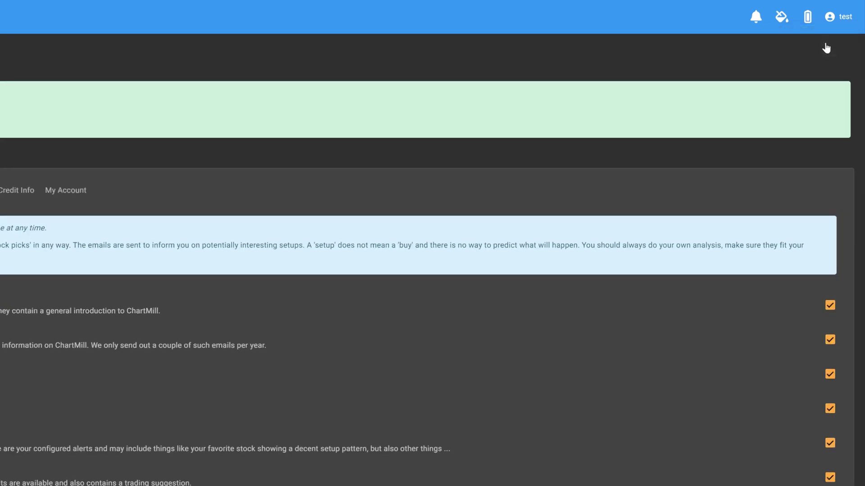
pyautogui.scroll(3)
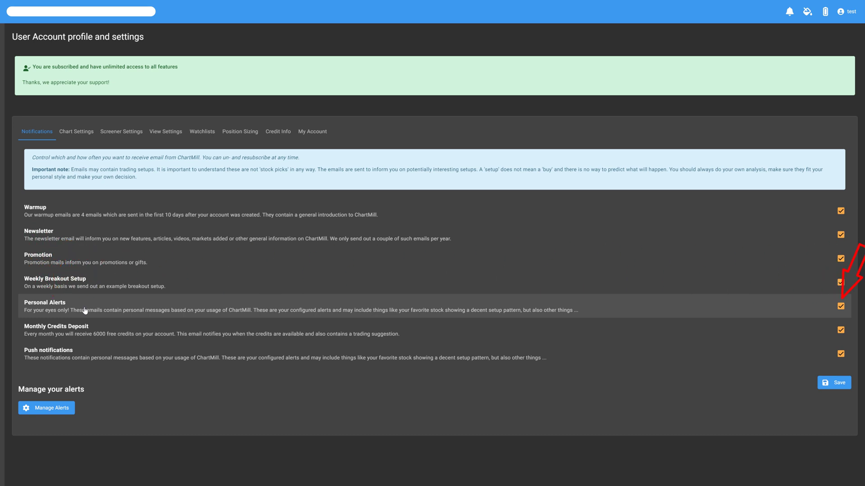
pyautogui.moveTo(93, 358)
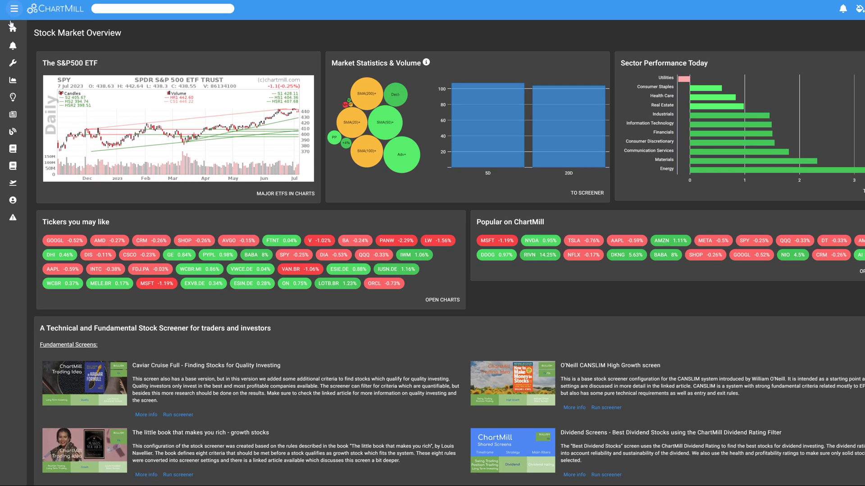
# Step: Go to the Stock Charts page under Tools in the sidebar
pyautogui.click(12, 13)
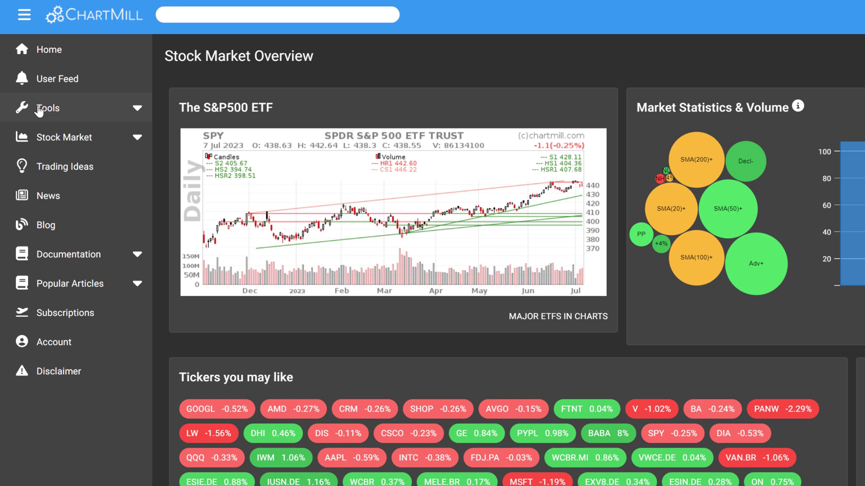
pyautogui.click(47, 108)
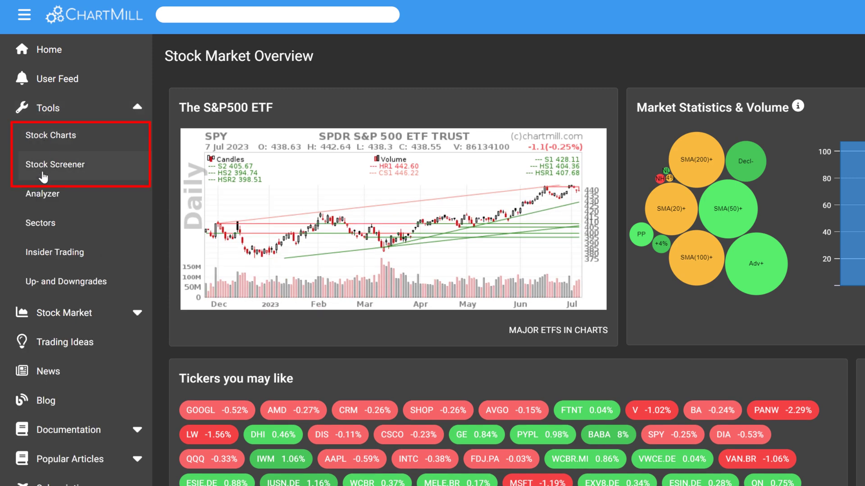
pyautogui.click(51, 134)
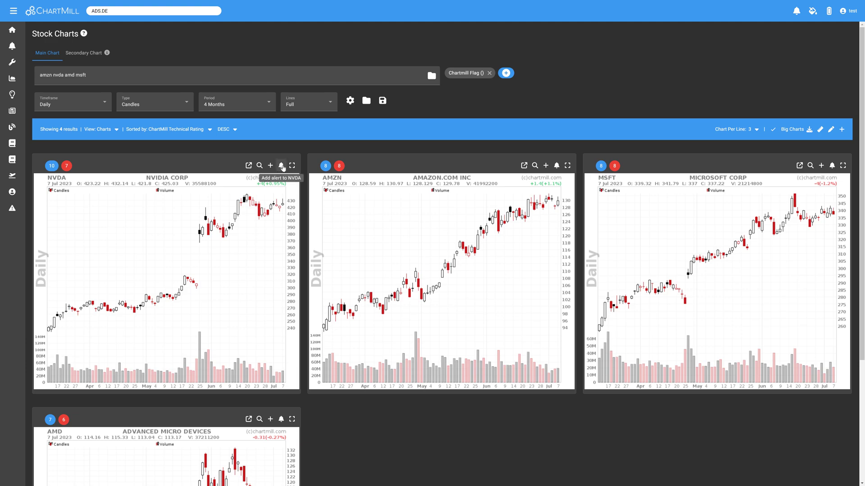
# Step: Open and dismiss NVIDIA's alert options, then choose a Charts view for the results
pyautogui.click(281, 165)
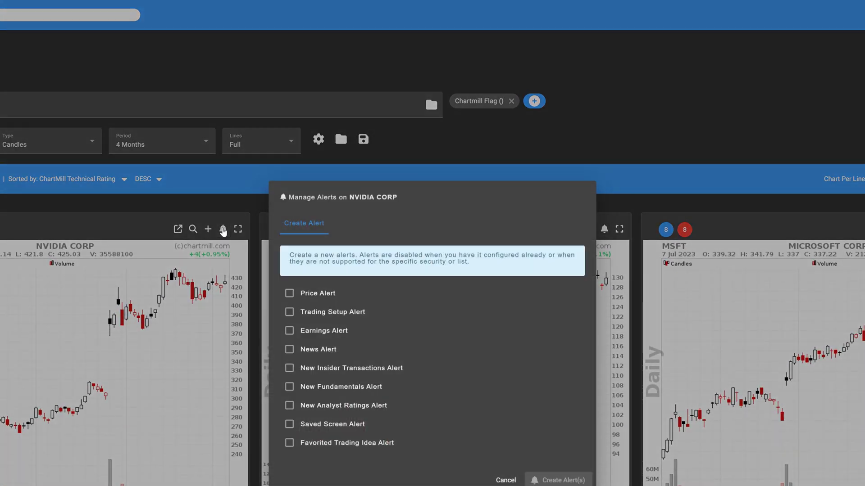
pyautogui.click(504, 479)
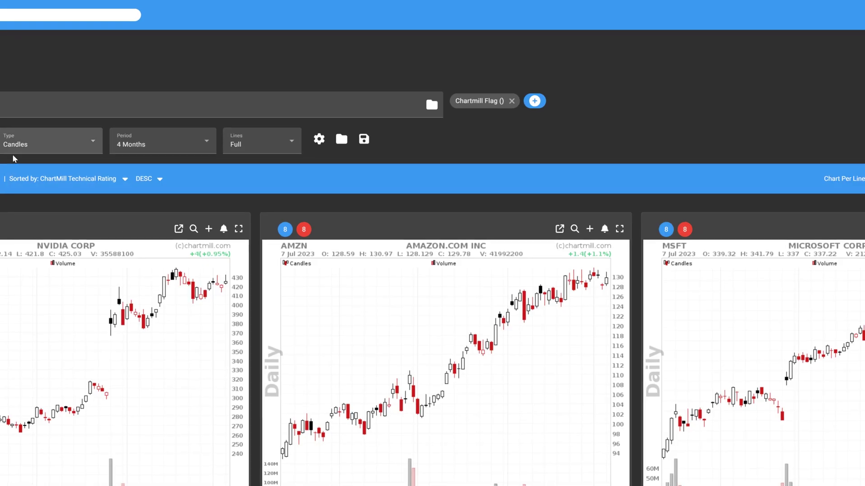
pyautogui.click(81, 157)
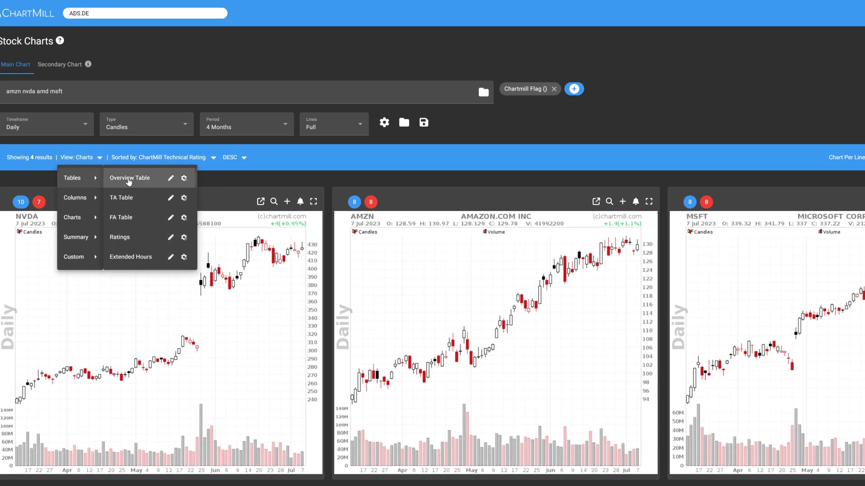
pyautogui.click(129, 177)
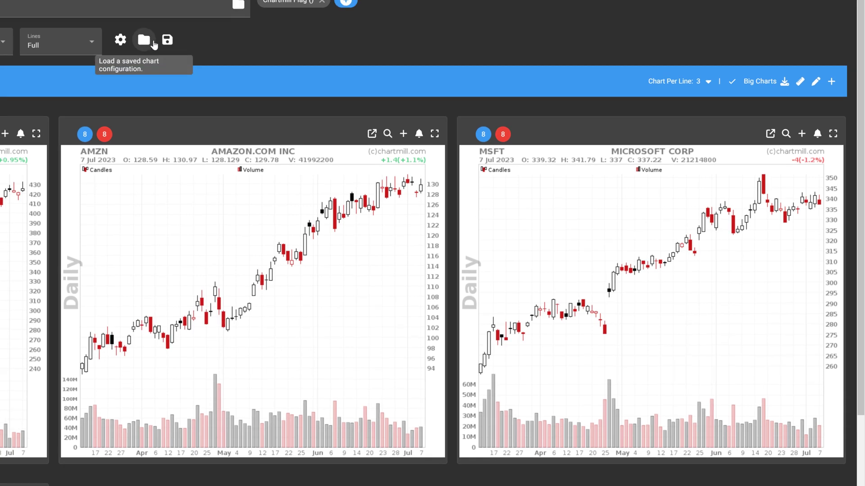
# Step: Load the saved Bullish Flag Pattern chart set and open Uber's alert options
pyautogui.click(144, 39)
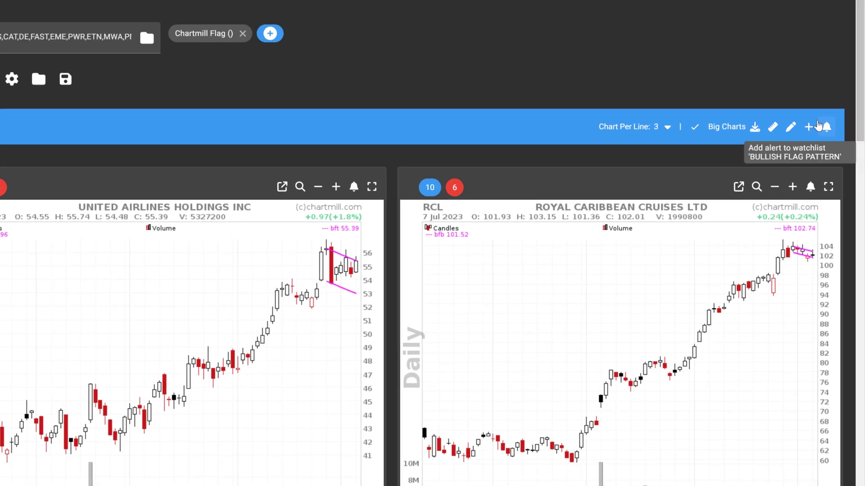
pyautogui.moveTo(825, 133)
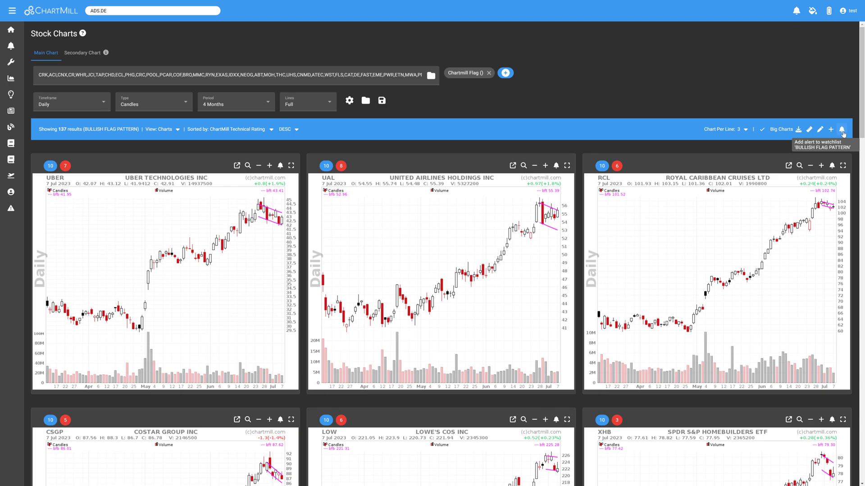
pyautogui.click(280, 165)
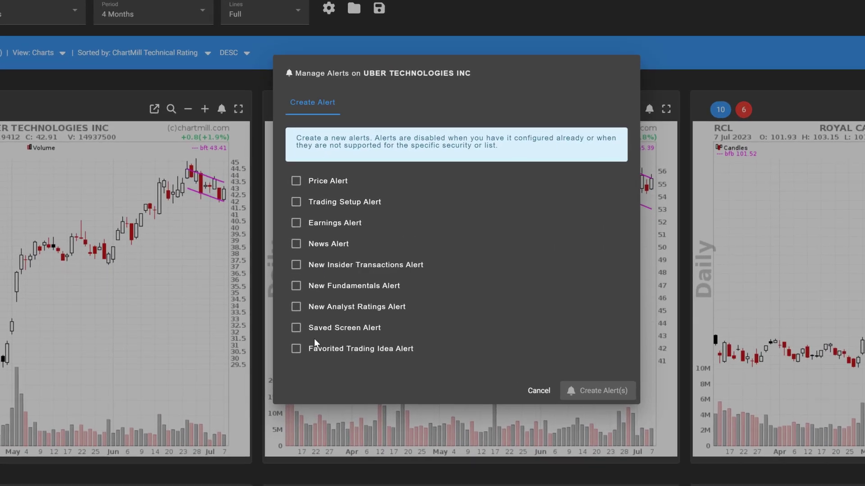
# Step: Enable an Uber price alert set to 'above' with a 47.2 target price
pyautogui.click(296, 180)
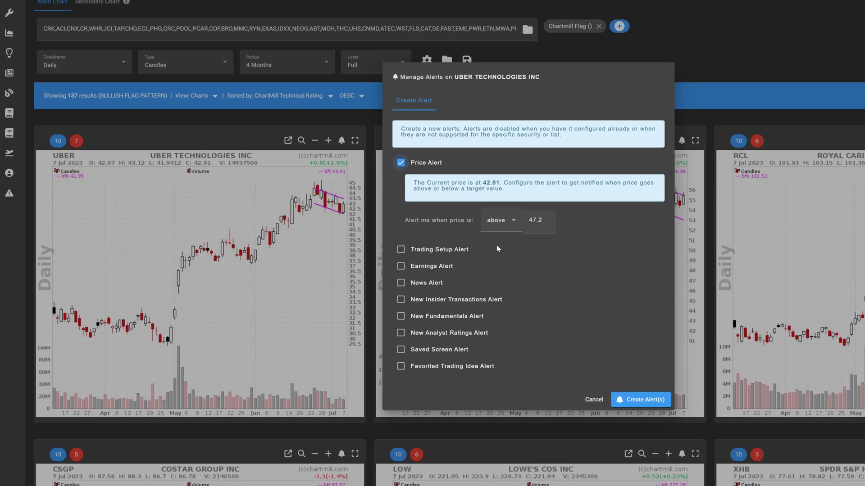
pyautogui.click(499, 220)
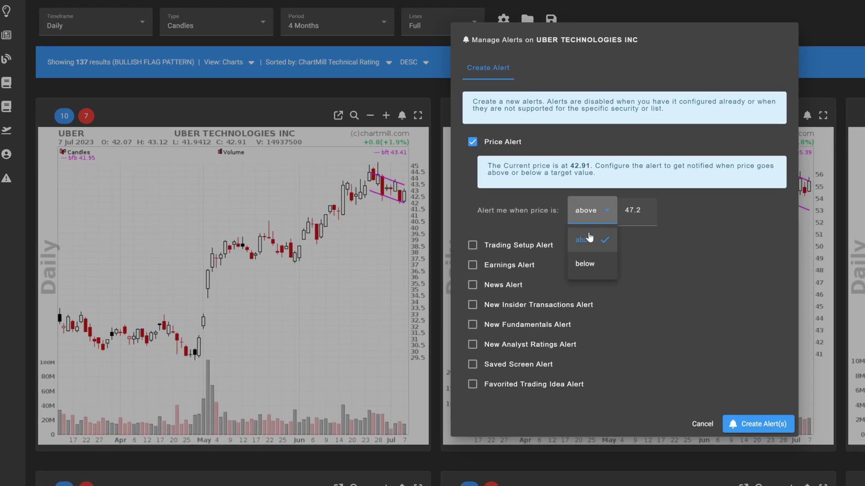
pyautogui.click(584, 239)
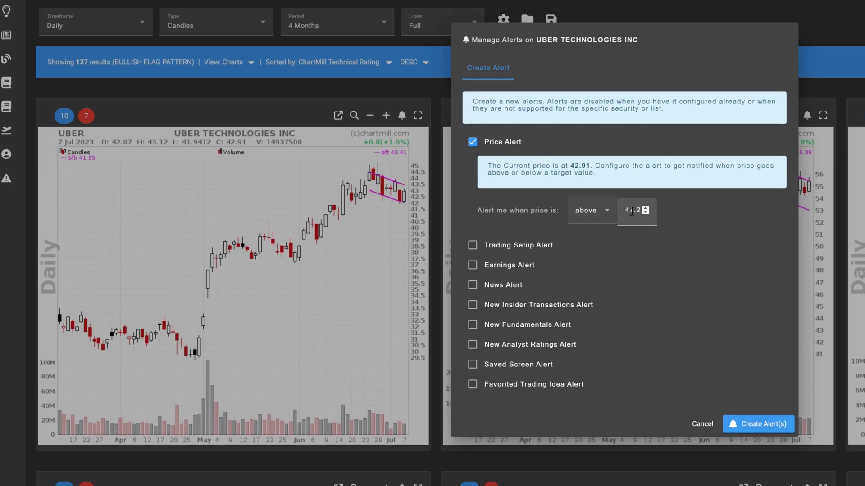
pyautogui.click(633, 210)
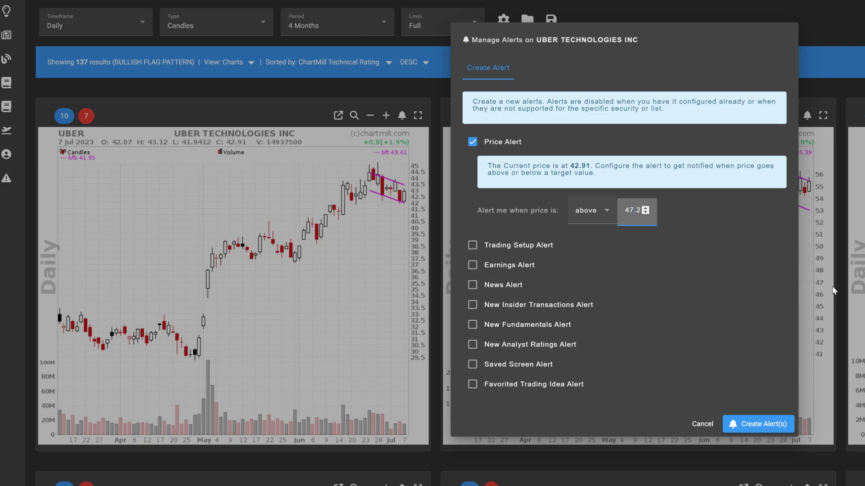
# Step: Enable UBER's Trading Setup Alert with Setup Rating at least 8 and TA Rating at least 6
pyautogui.click(472, 245)
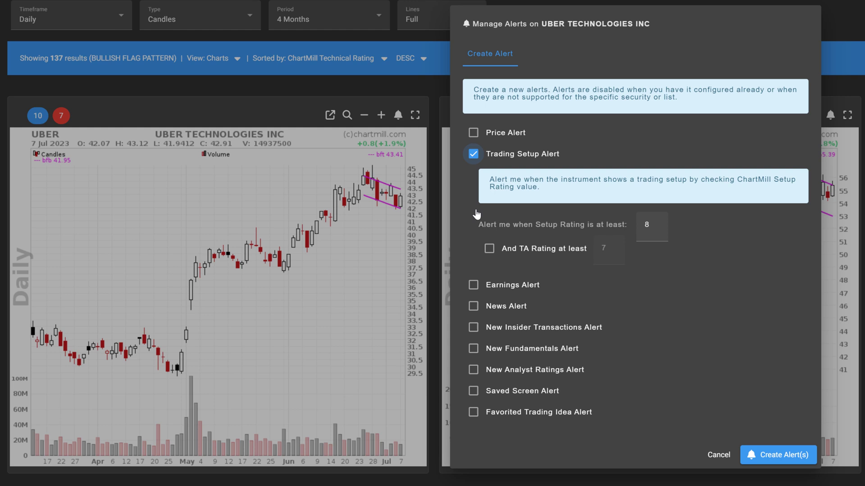
pyautogui.click(489, 248)
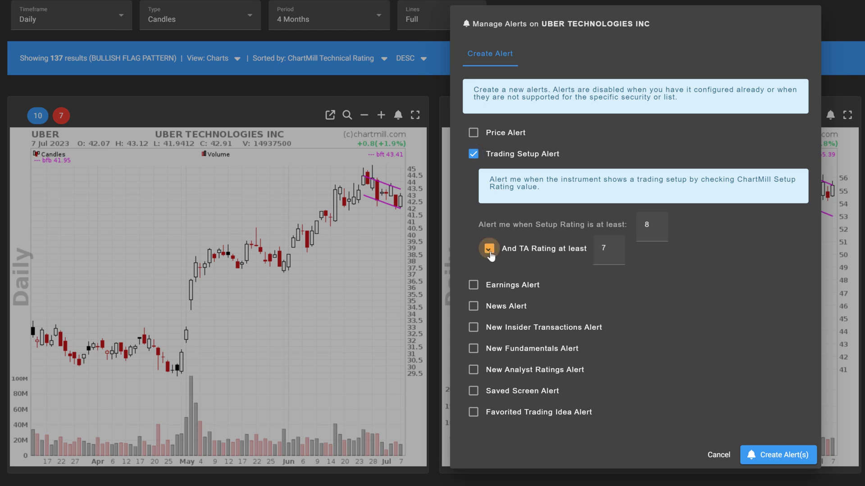
pyautogui.click(657, 226)
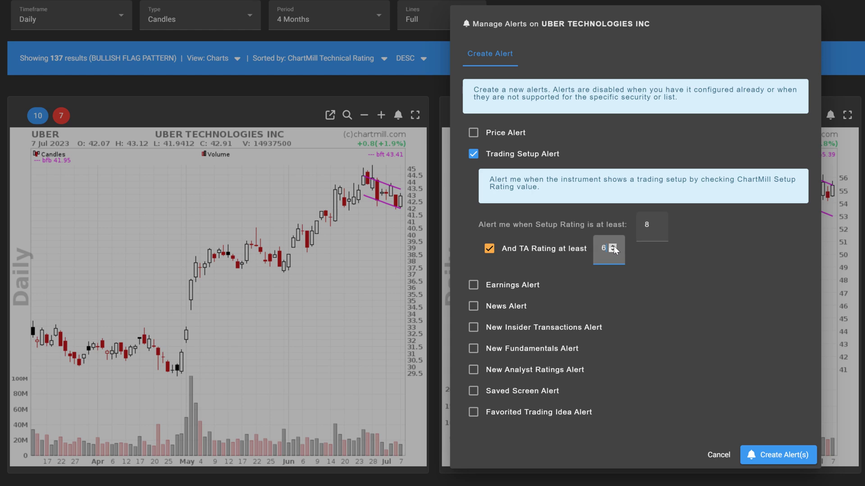
pyautogui.click(614, 246)
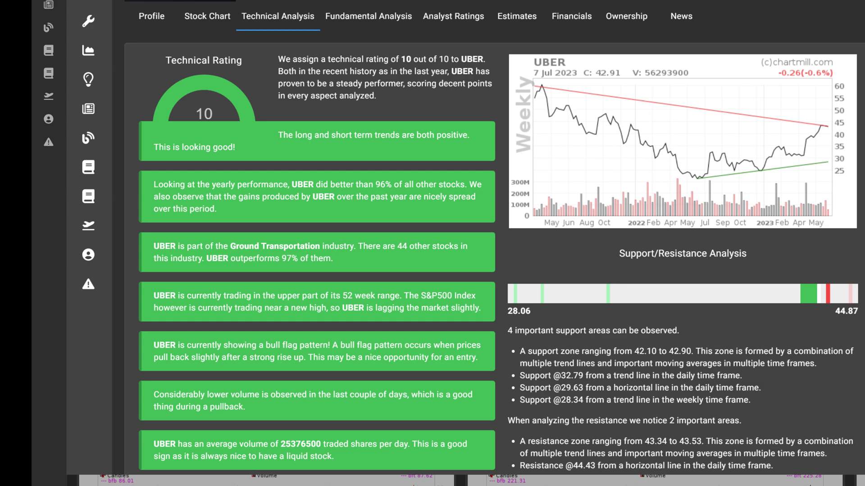
pyautogui.scroll(-3)
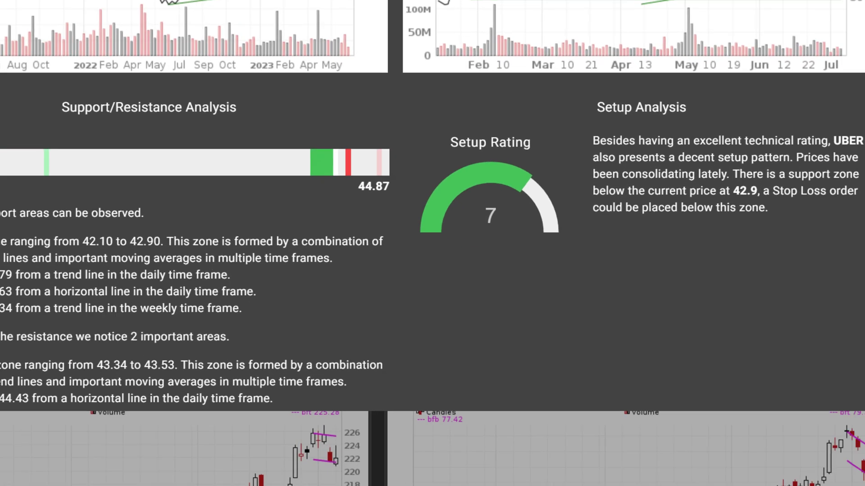
pyautogui.scroll(-3)
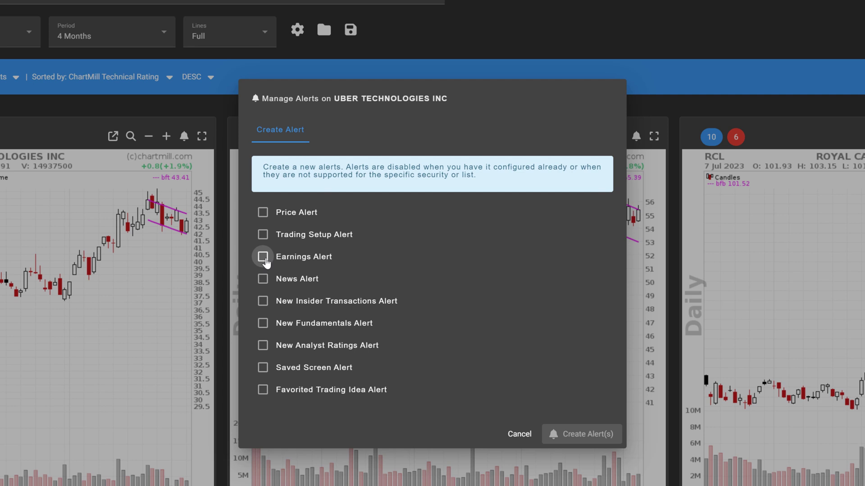
# Step: Check Earnings Alert for UBER with '1 Week before' kept selected
pyautogui.click(262, 256)
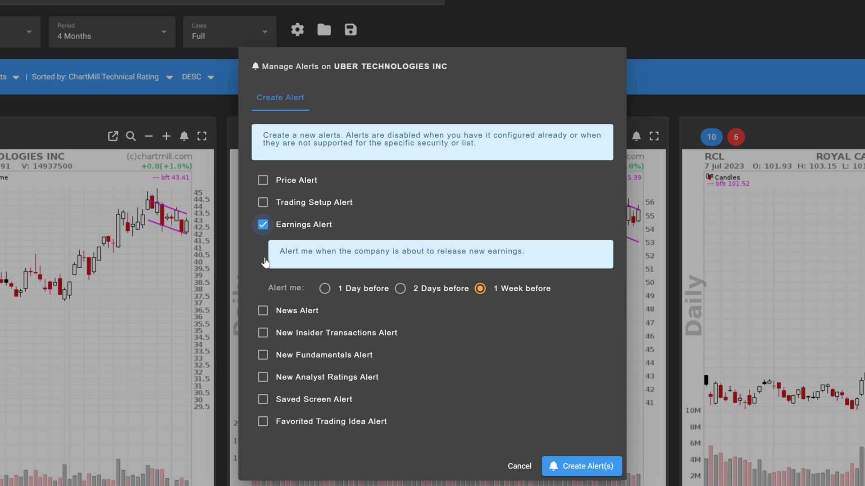
pyautogui.moveTo(249, 287)
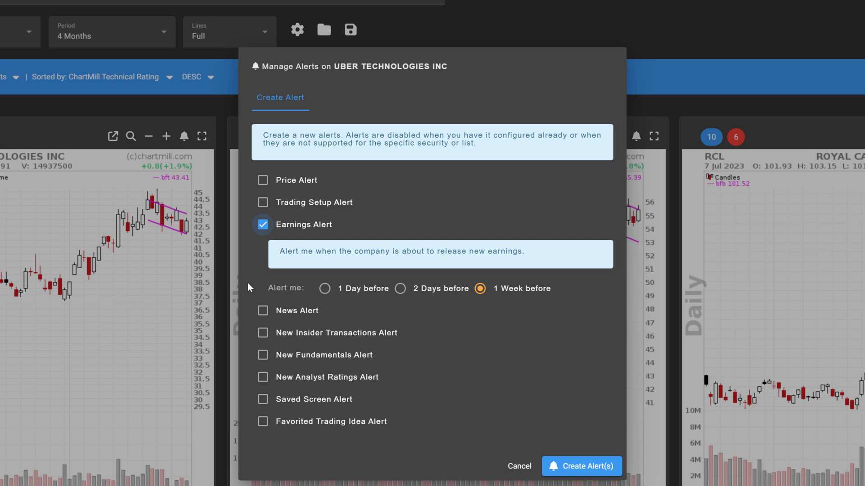
pyautogui.click(519, 466)
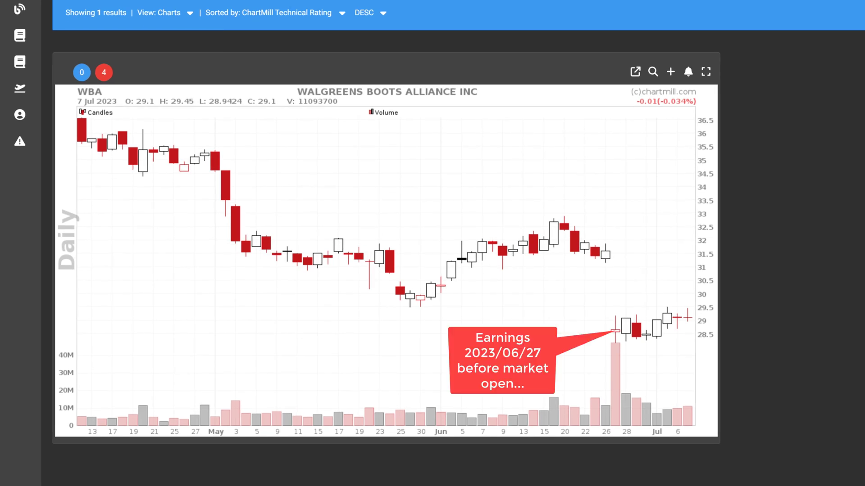
pyautogui.moveTo(603, 256)
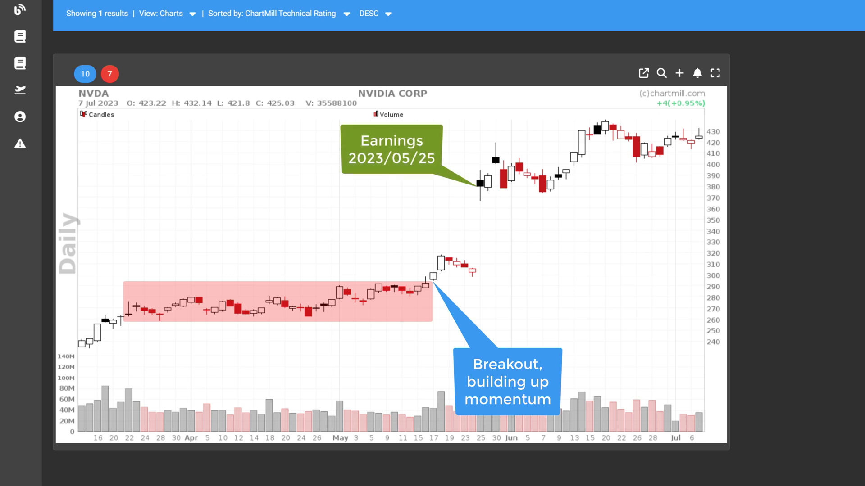
pyautogui.click(697, 73)
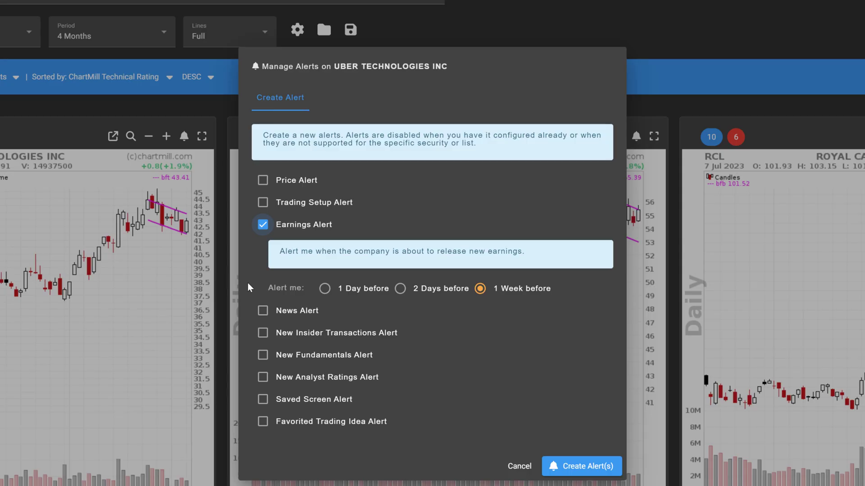
pyautogui.moveTo(324, 288)
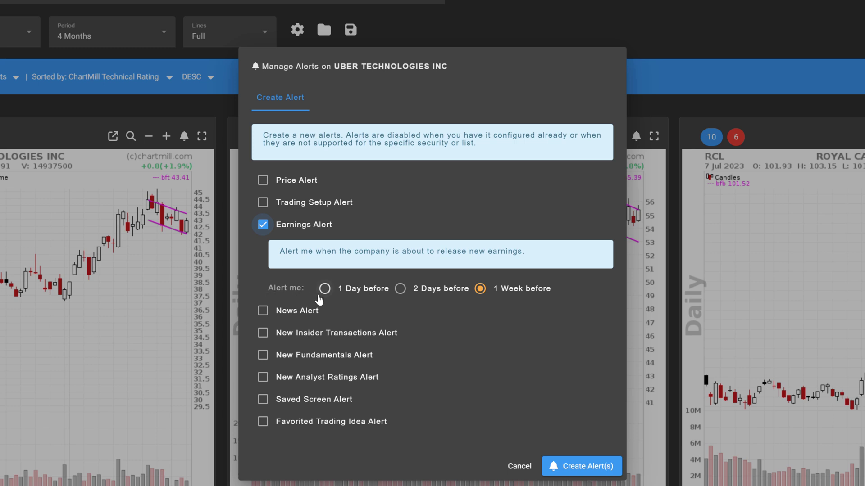
pyautogui.moveTo(324, 290)
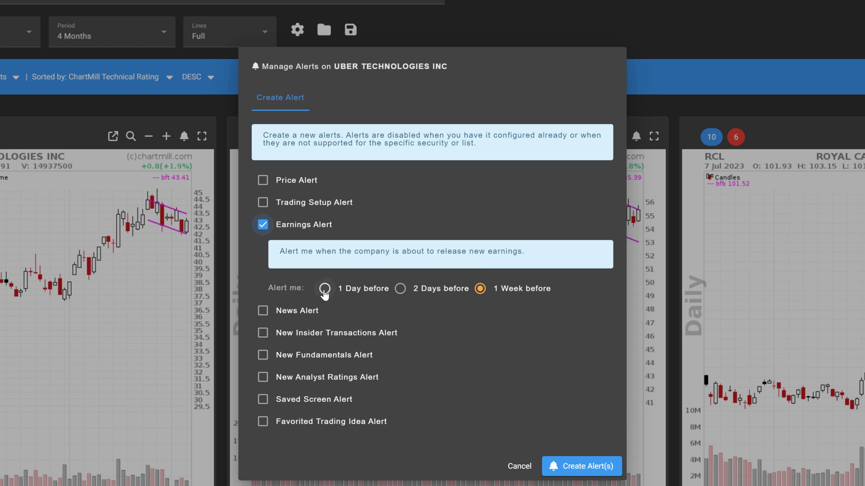
pyautogui.click(399, 288)
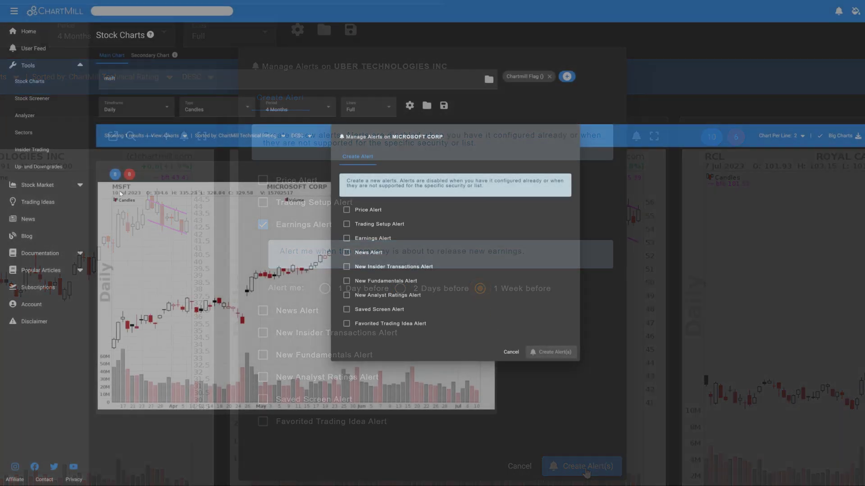
# Step: Create the earnings alert, then open and close NVIDIA's alert options in the Stock Screener
pyautogui.click(346, 252)
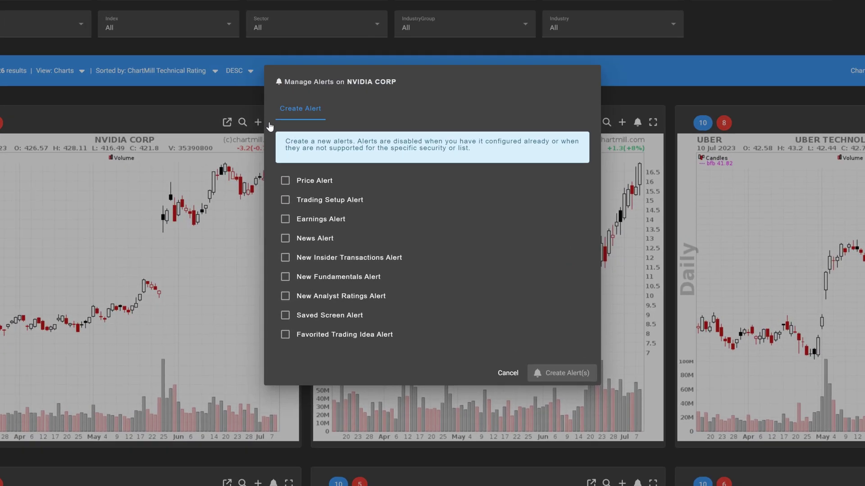
pyautogui.click(285, 257)
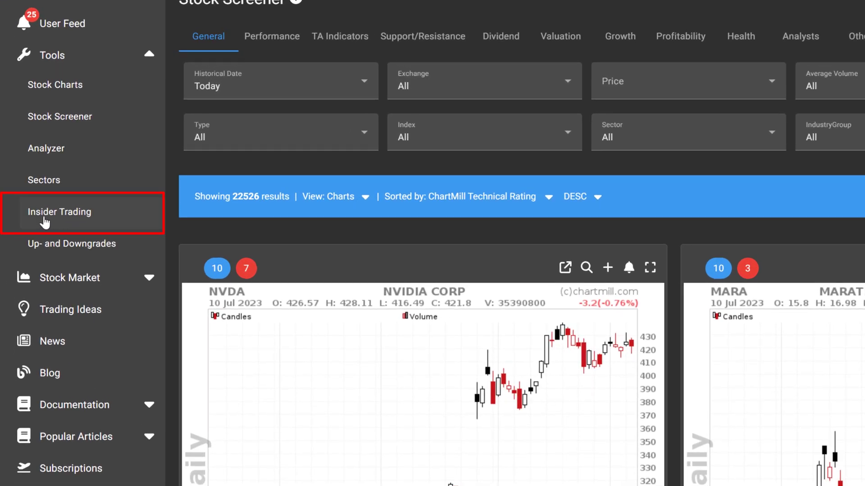
# Step: From Insider Trading, open BDTX and view its Ownership tab's insider owners list
pyautogui.click(59, 211)
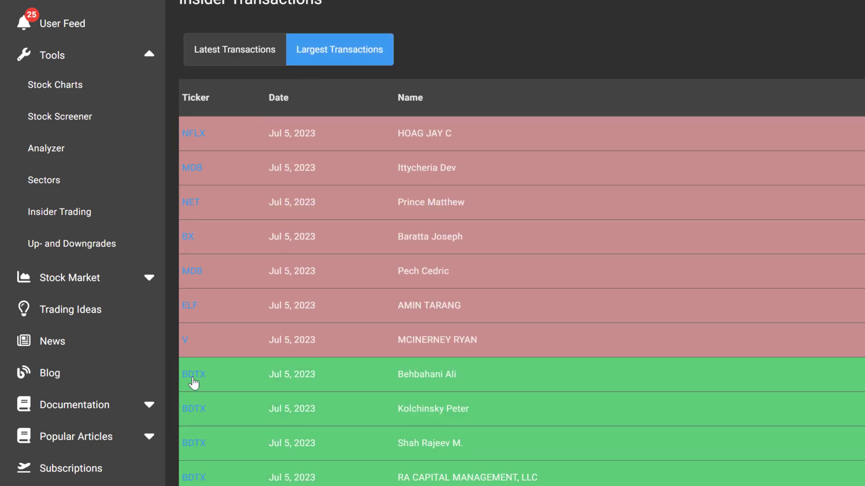
pyautogui.click(193, 374)
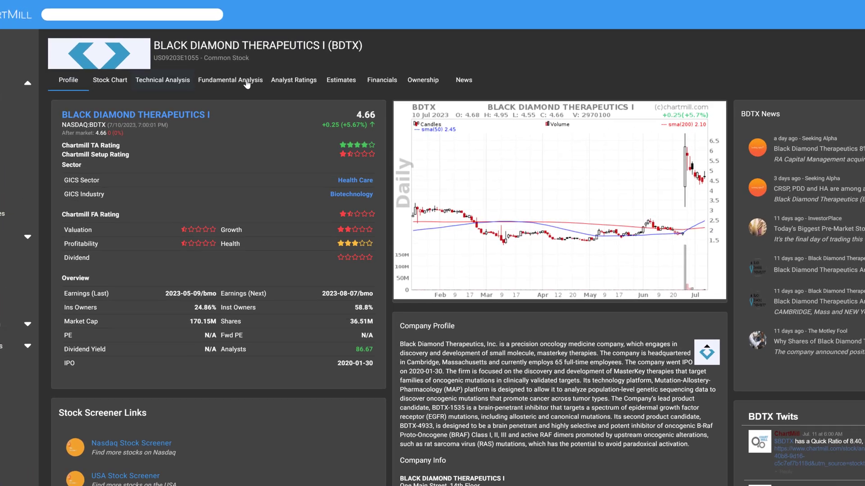
pyautogui.click(435, 80)
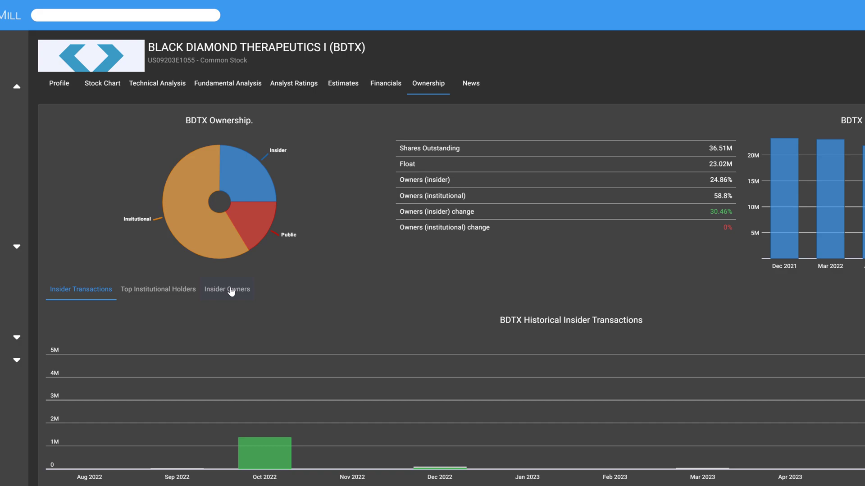
pyautogui.click(226, 289)
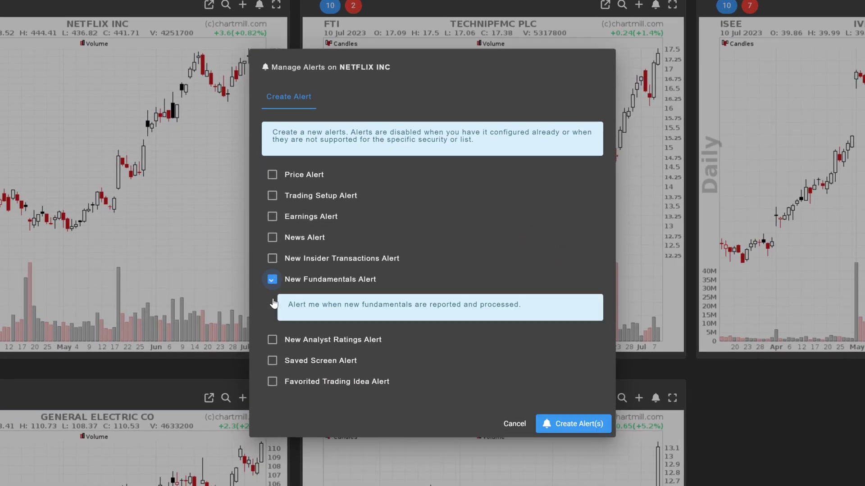
pyautogui.moveTo(538, 313)
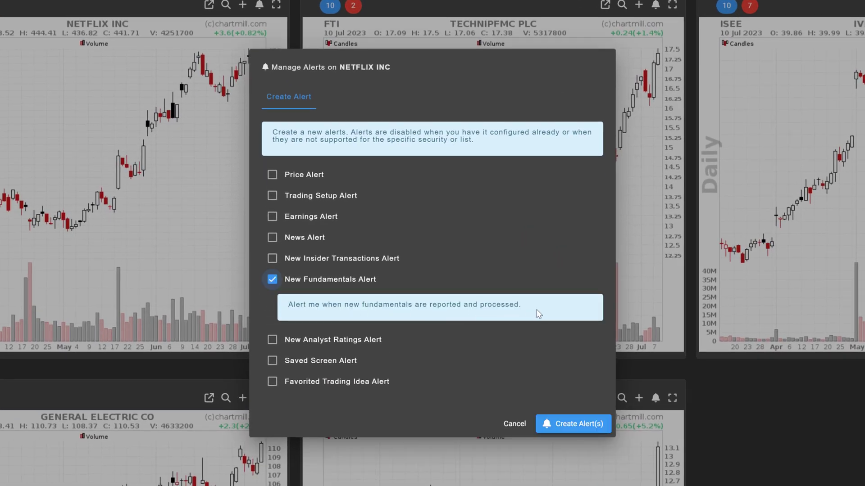
pyautogui.moveTo(573, 424)
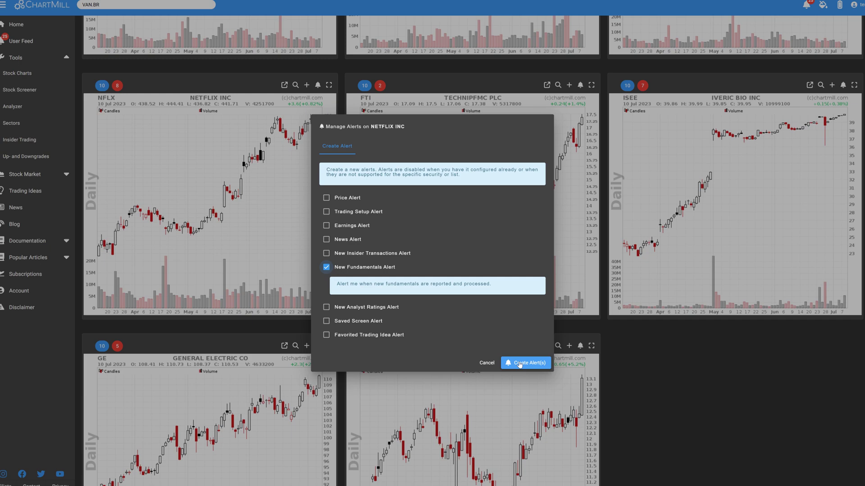
# Step: Create Netflix's New Fundamentals Alert and a New Analyst Ratings Alert for General Electric
pyautogui.click(524, 363)
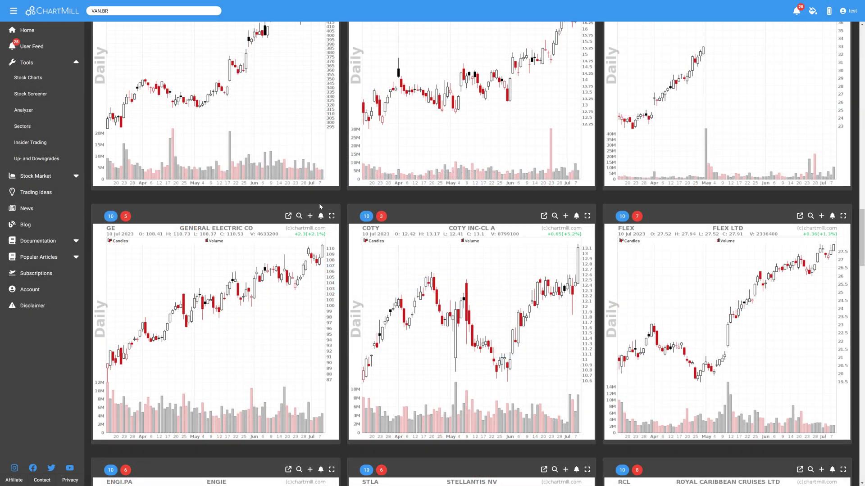
pyautogui.click(320, 216)
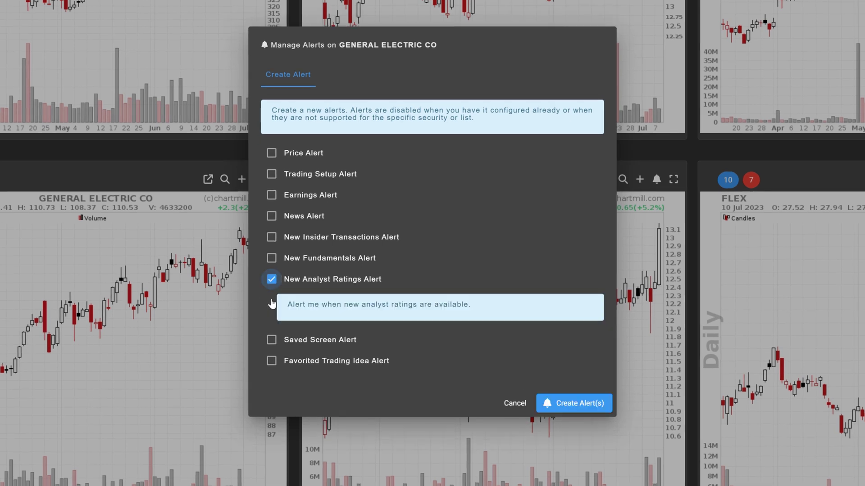
pyautogui.moveTo(217, 332)
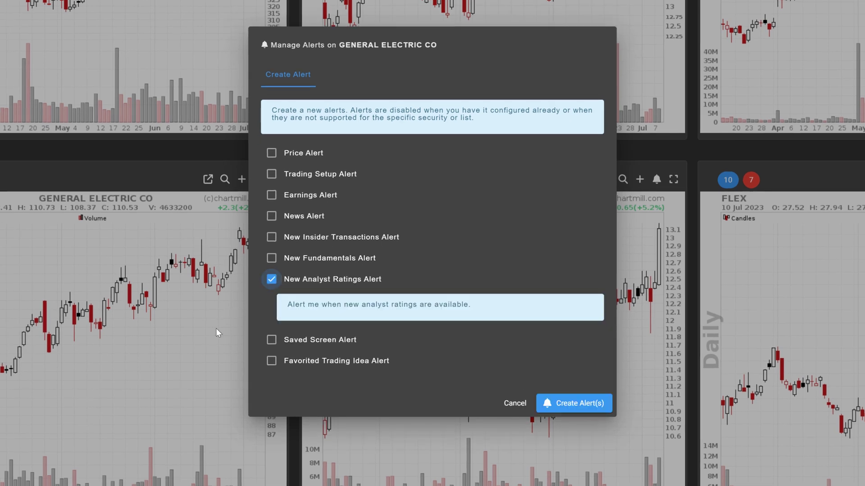
pyautogui.click(573, 403)
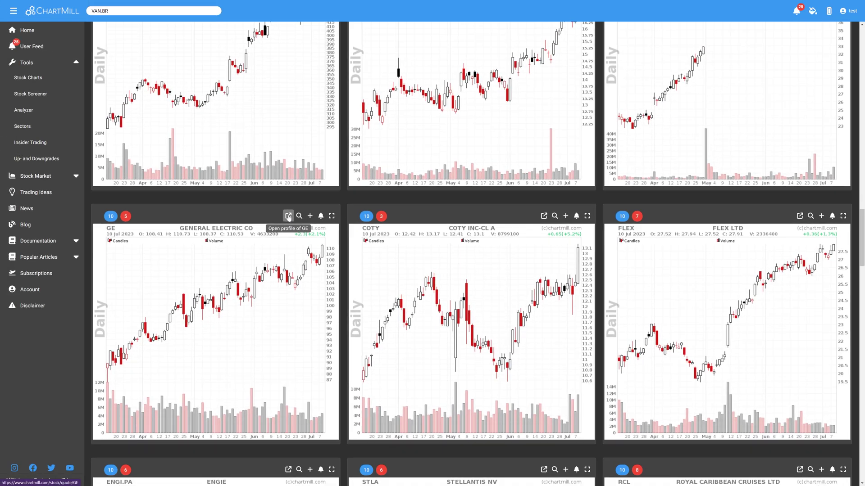
# Step: View General Electric's analyst ratings, then open NVIDIA's alert options from the screener
pyautogui.click(287, 216)
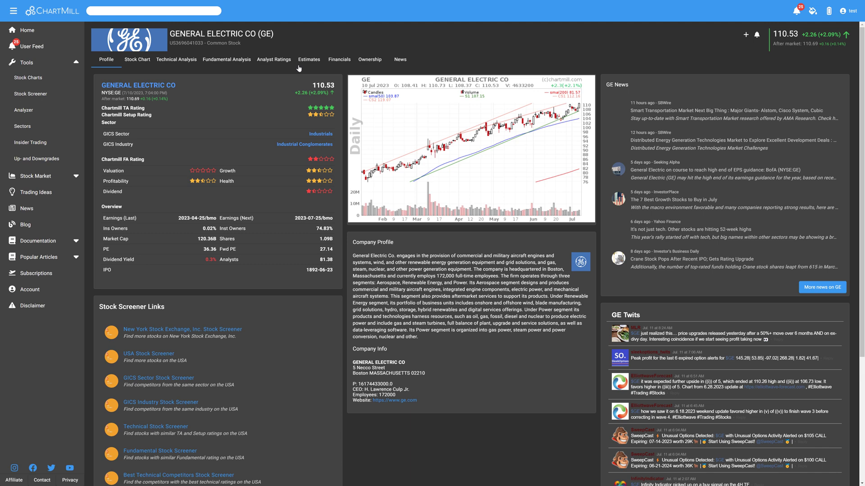
pyautogui.click(274, 59)
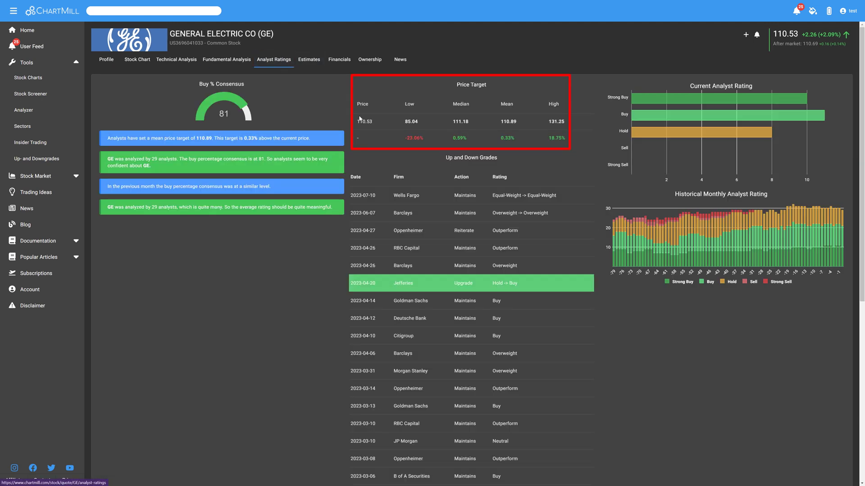
pyautogui.click(30, 93)
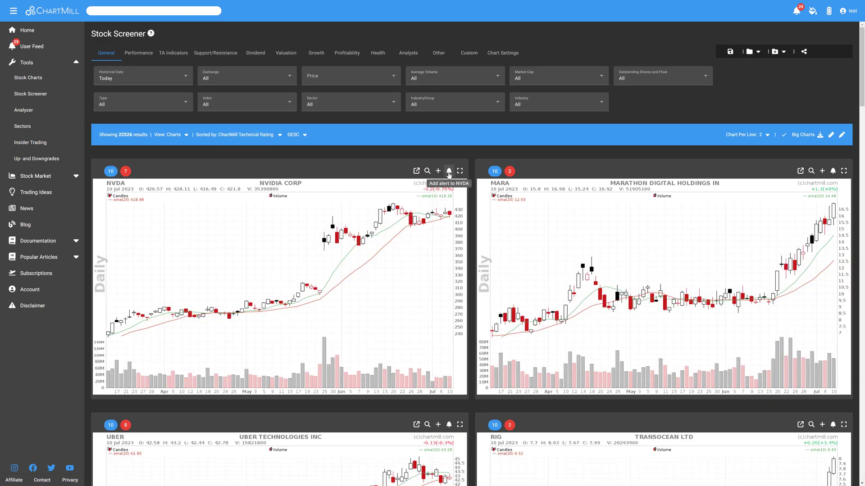
pyautogui.click(449, 170)
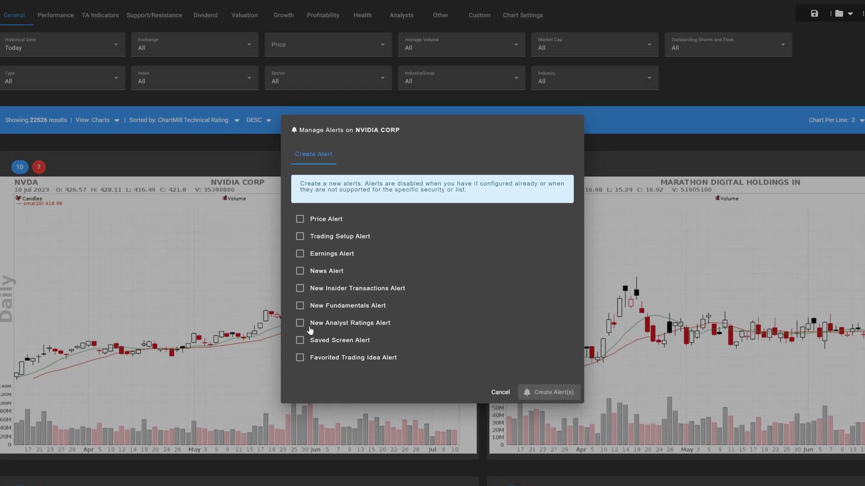
pyautogui.moveTo(260, 167)
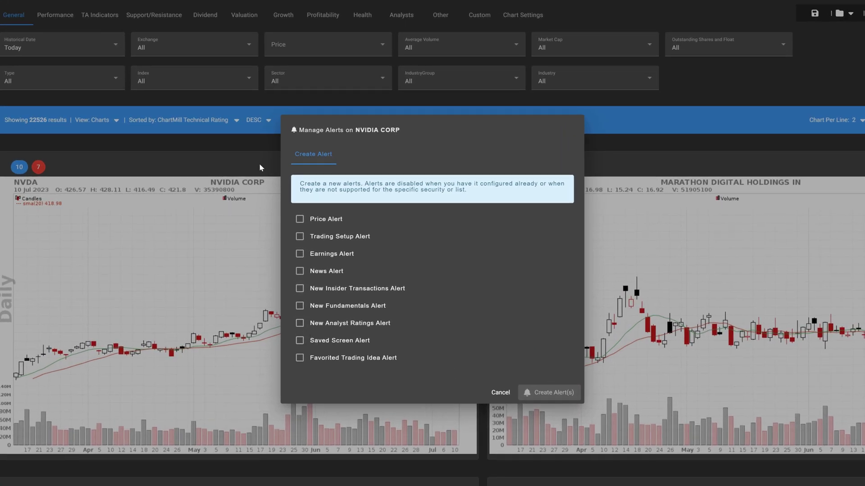
pyautogui.moveTo(254, 169)
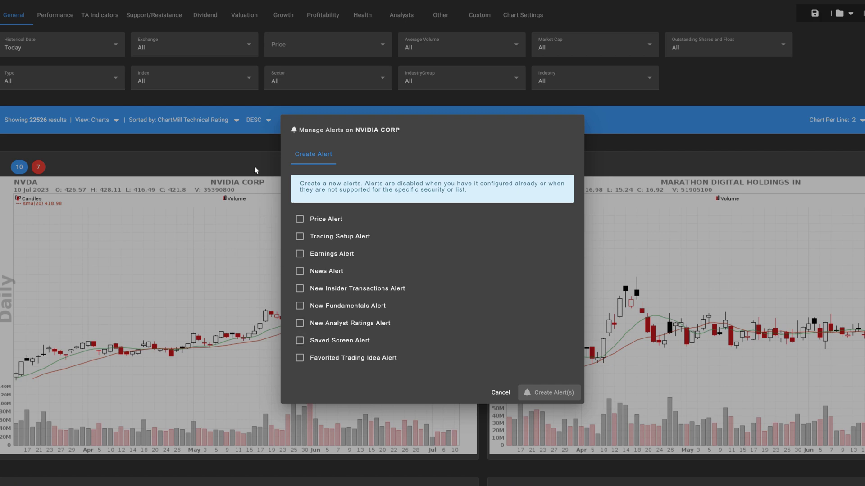
# Step: Dismiss the NVIDIA alert and load the 'quality stock, reasonably priced' watchlist
pyautogui.click(499, 392)
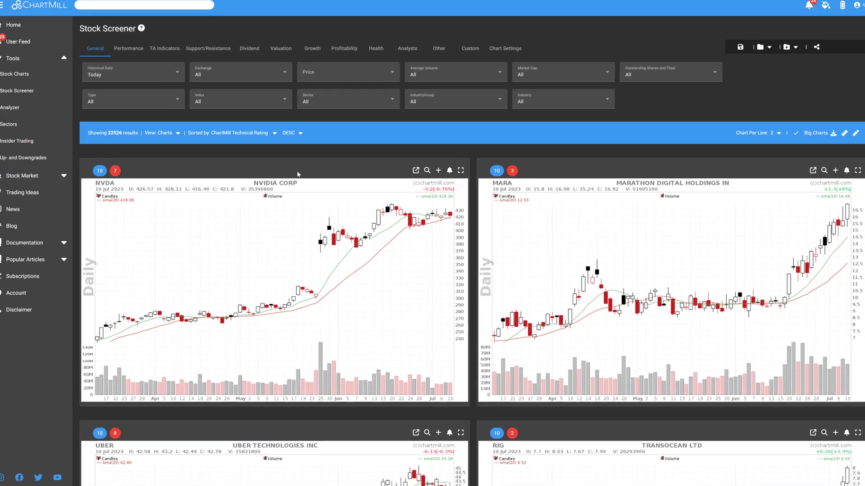
pyautogui.click(747, 37)
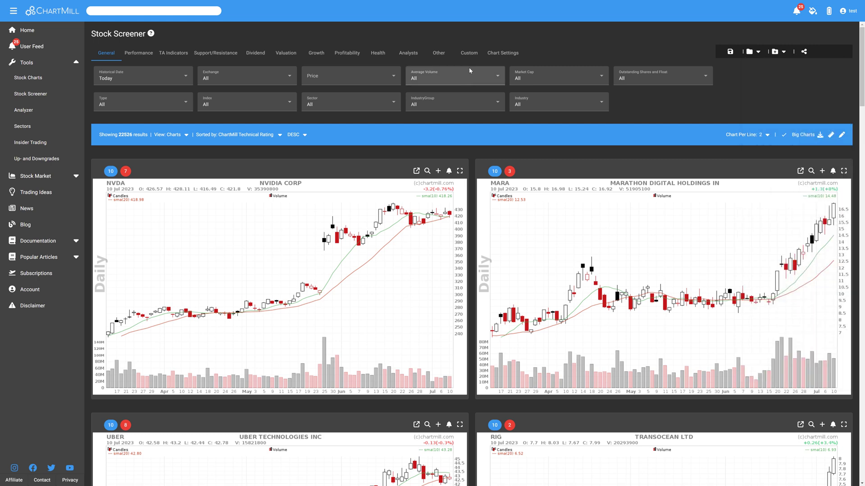
pyautogui.click(502, 52)
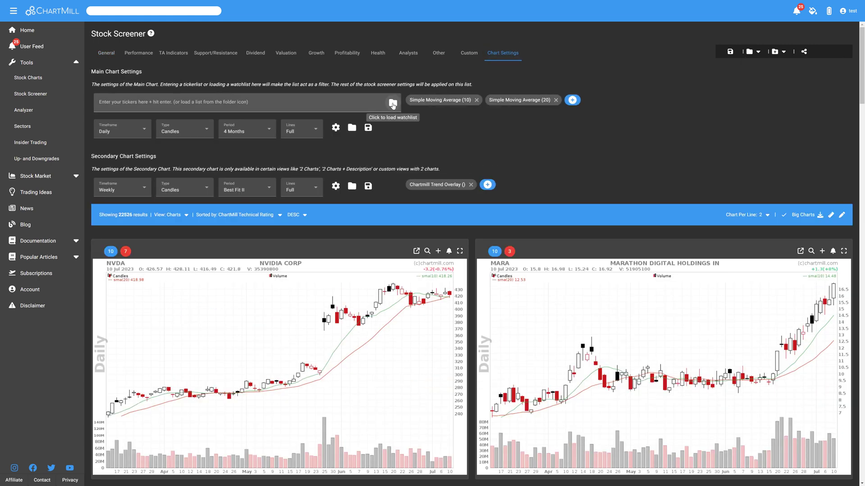
pyautogui.click(391, 102)
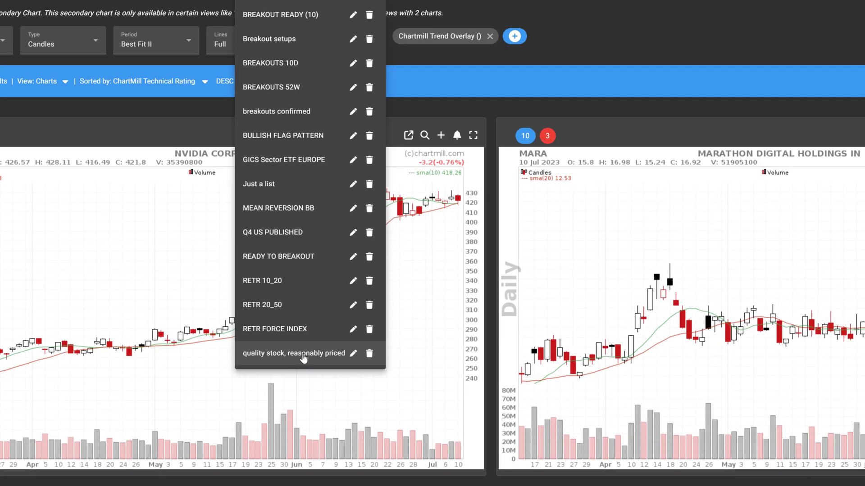
pyautogui.click(294, 353)
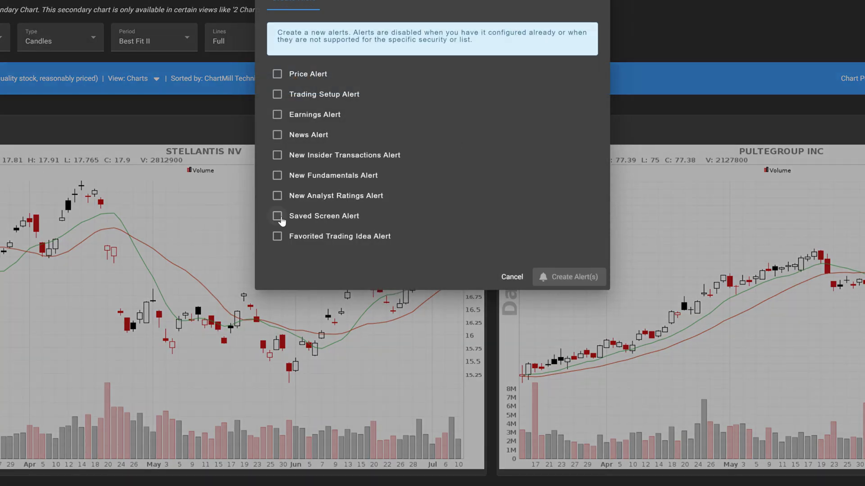
# Step: Create a Saved Screen Alert for Stellantis using the New 52 Week High screen
pyautogui.click(277, 215)
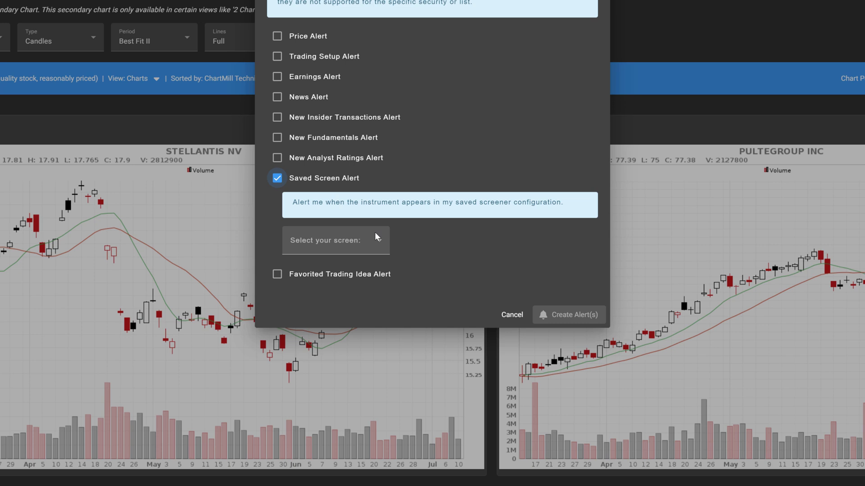
pyautogui.click(335, 240)
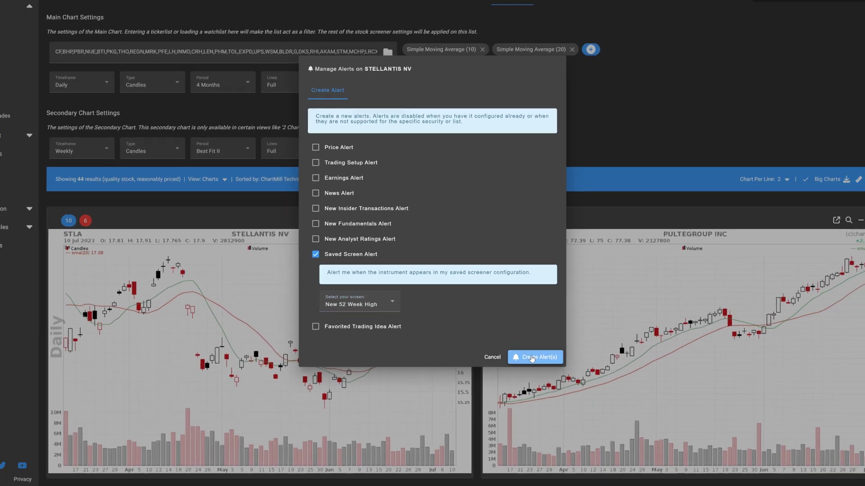
pyautogui.click(534, 357)
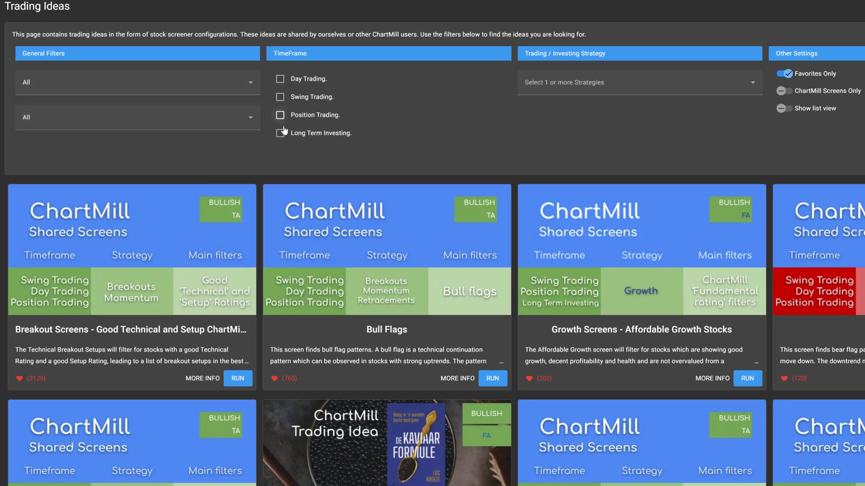
# Step: Filter Trading Ideas to favorite ChartMill-made screens, showing 18 results including Bull and Bear Flags
pyautogui.click(634, 82)
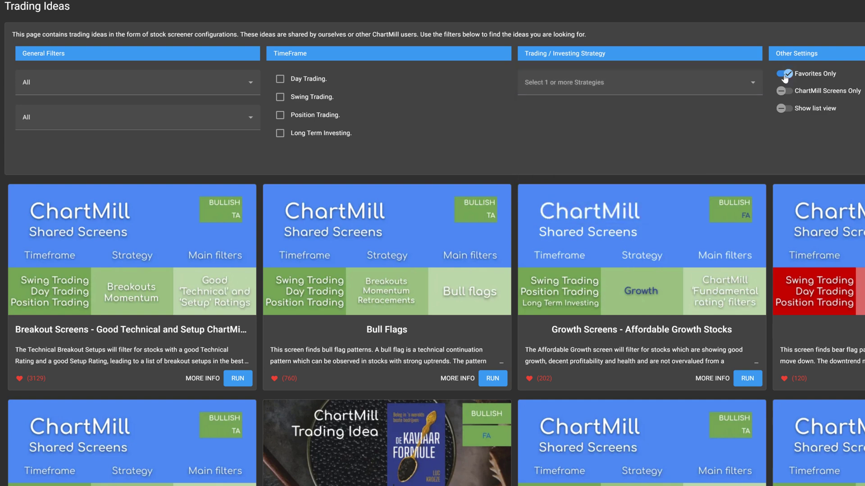
pyautogui.click(782, 73)
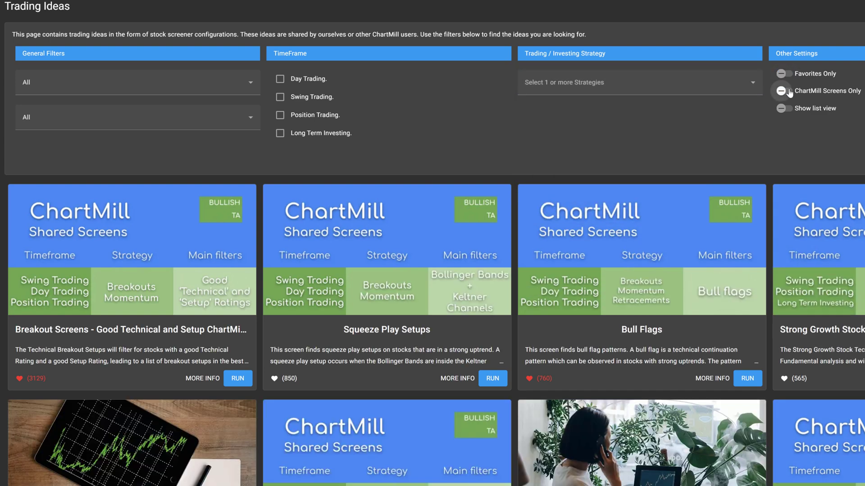
pyautogui.click(783, 91)
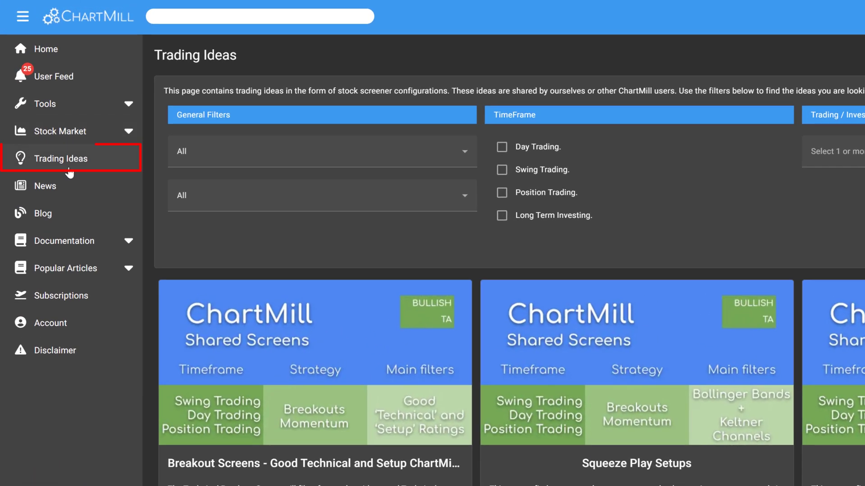
pyautogui.moveTo(58, 151)
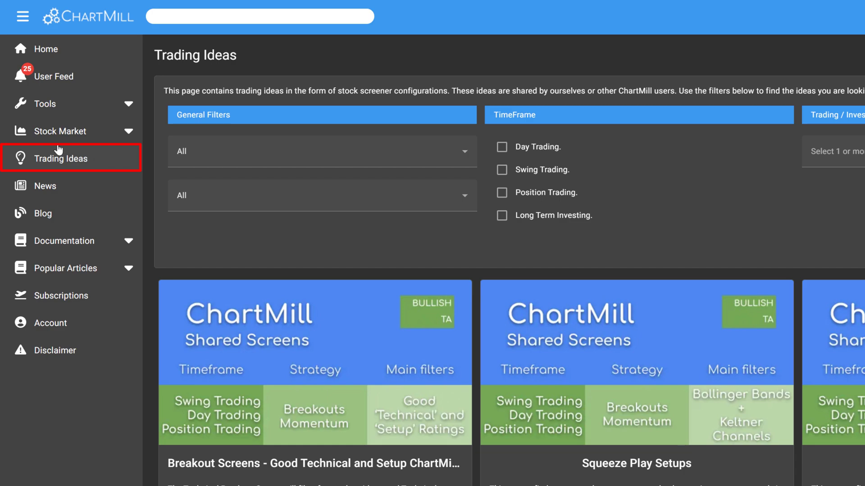
pyautogui.moveTo(81, 173)
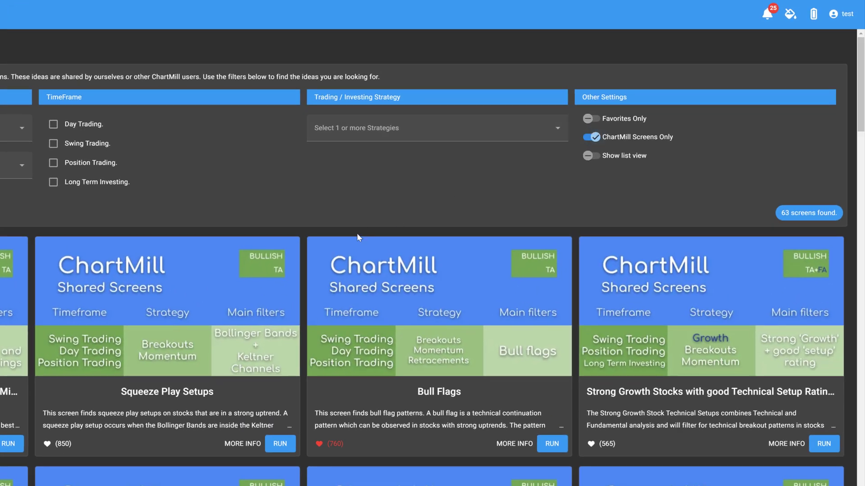
pyautogui.click(590, 118)
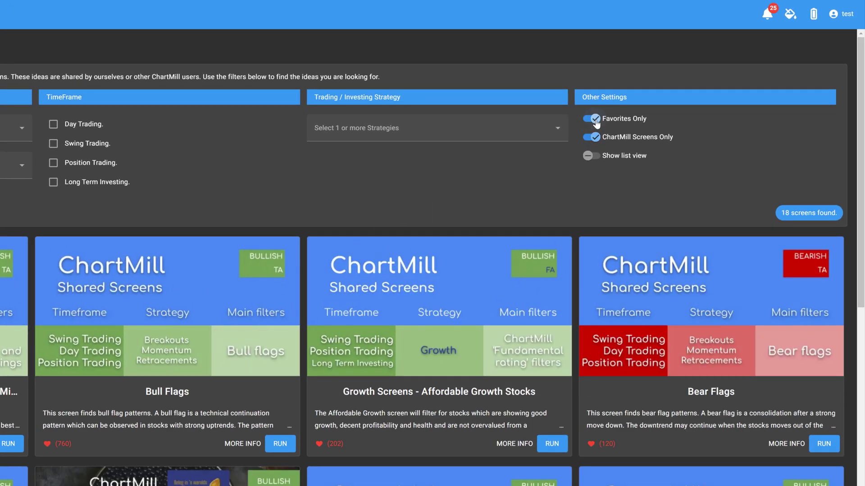
pyautogui.scroll(-3)
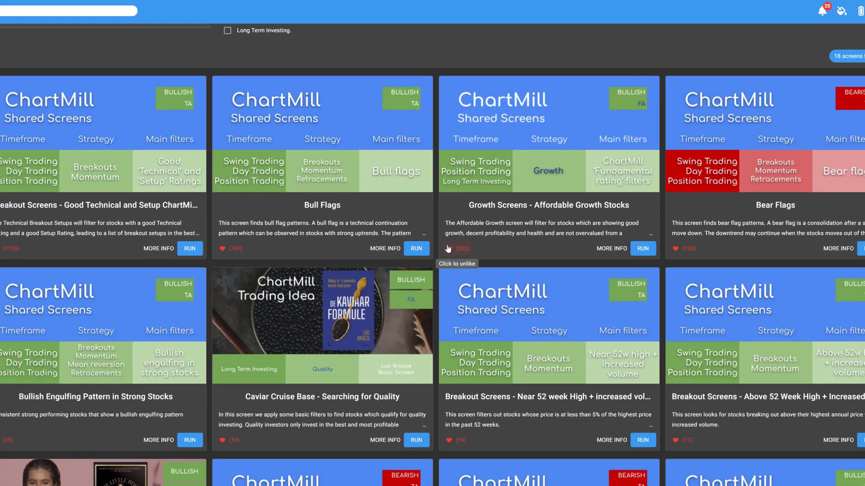
pyautogui.moveTo(331, 243)
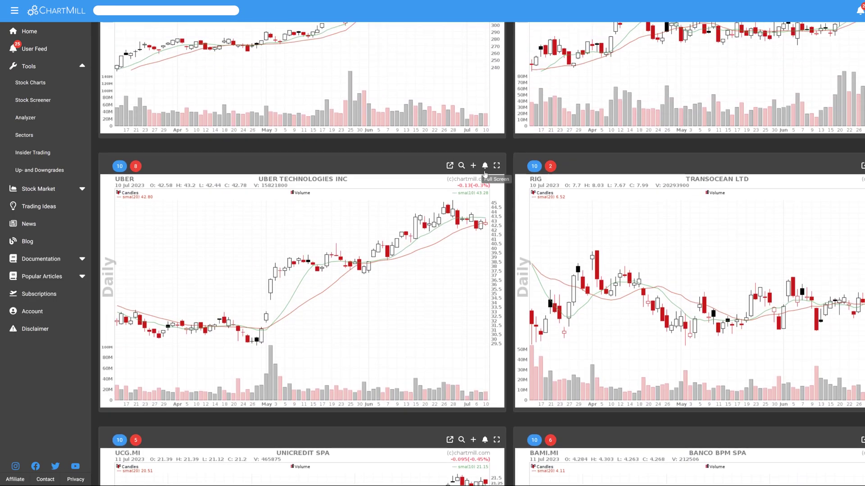
# Step: Start a Favorited Trading Idea Alert for Uber and select the Bear Flags idea
pyautogui.click(484, 167)
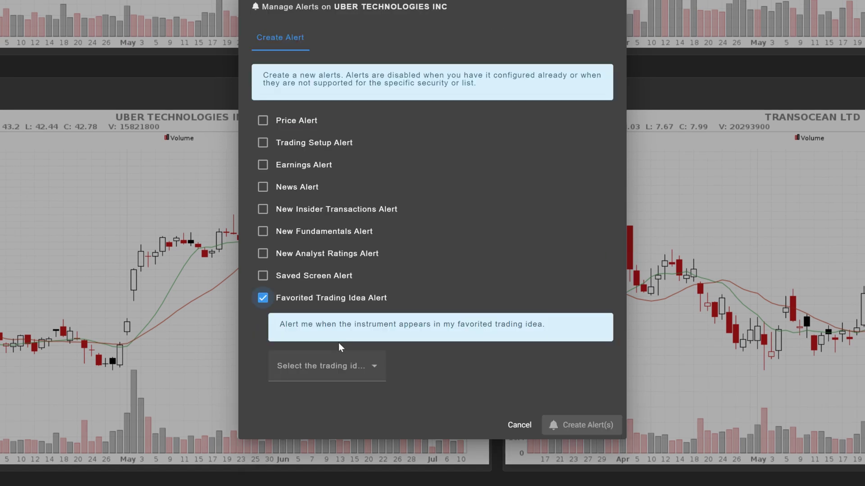
pyautogui.click(326, 366)
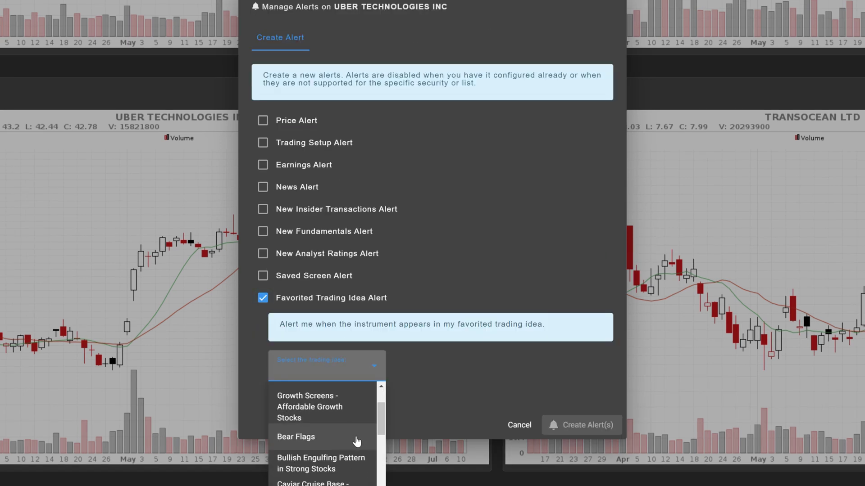
pyautogui.click(517, 425)
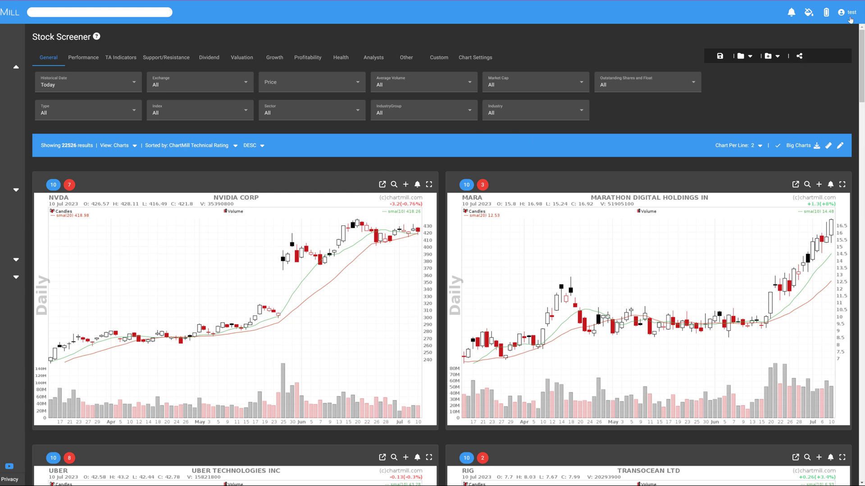
# Step: Review the 18 personal alerts under Manage Alerts in account settings, then close the overview
pyautogui.click(849, 13)
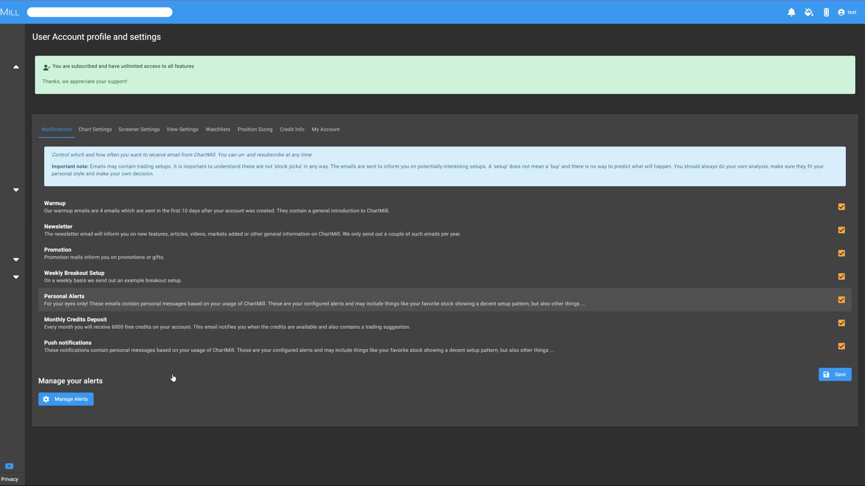
pyautogui.click(65, 399)
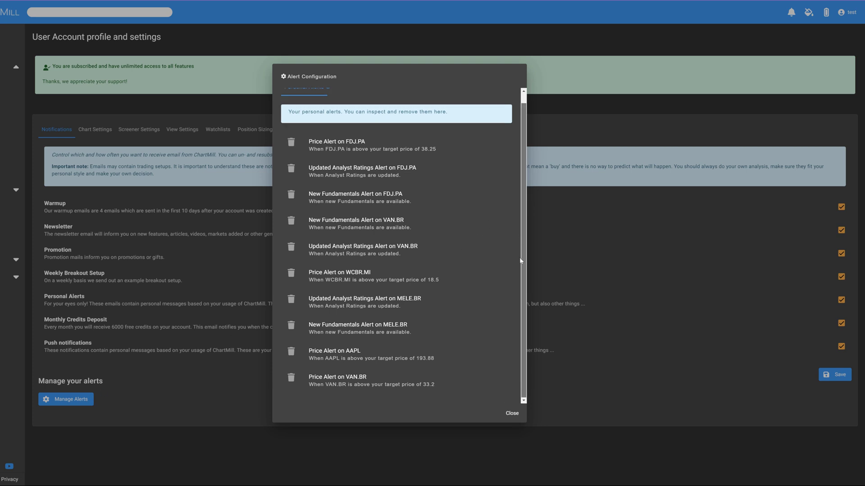
pyautogui.scroll(3)
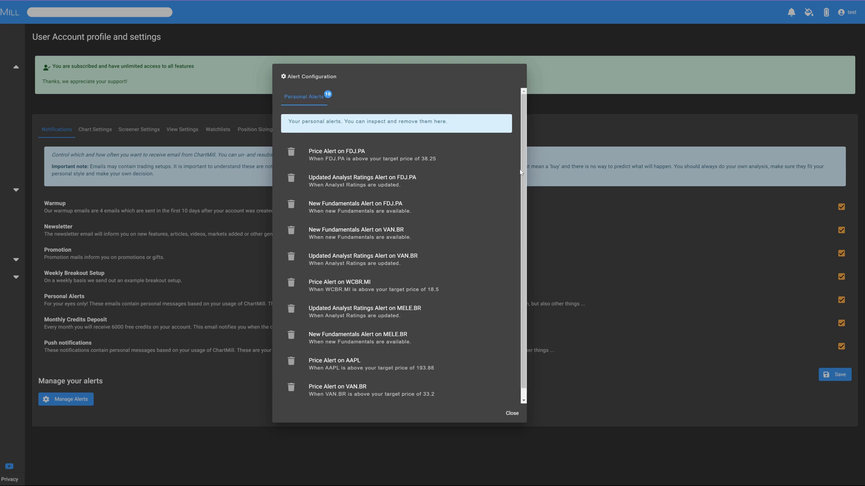
pyautogui.click(511, 413)
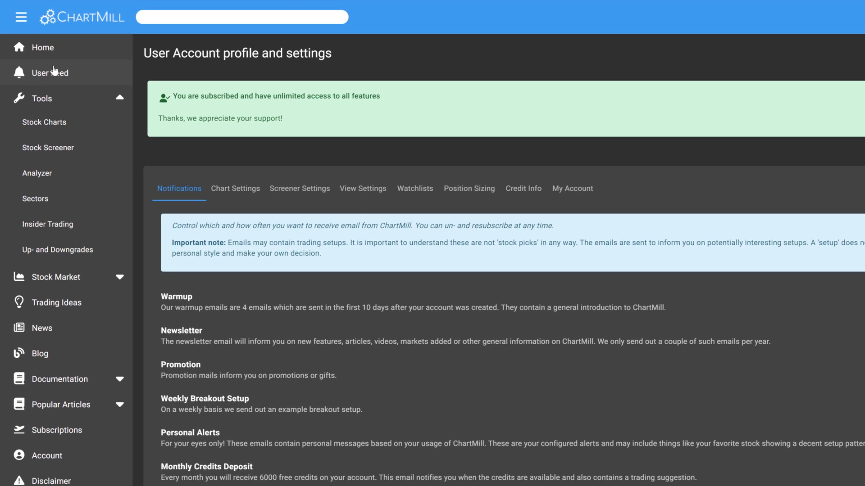
# Step: View the User Feed configuration's notification types and personal alerts
pyautogui.click(50, 73)
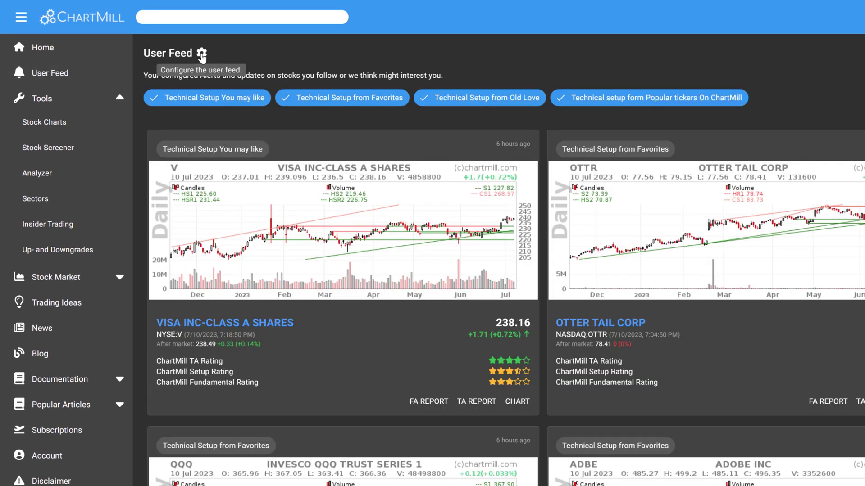
pyautogui.click(202, 53)
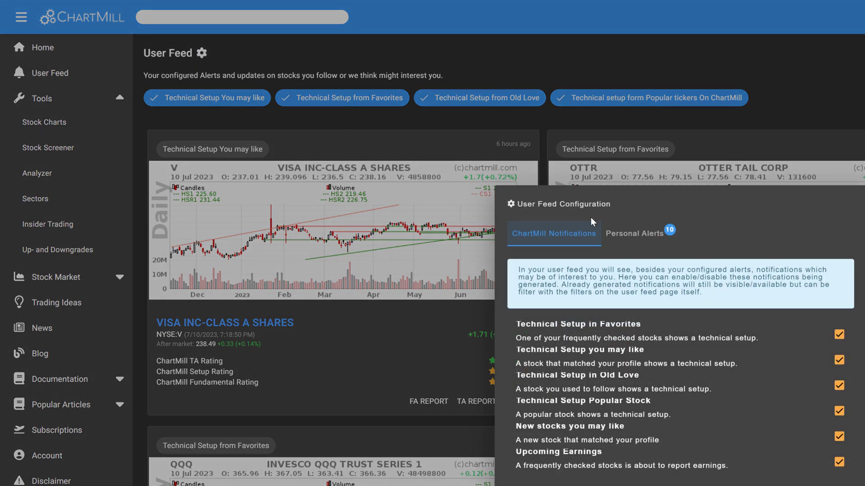
pyautogui.click(636, 233)
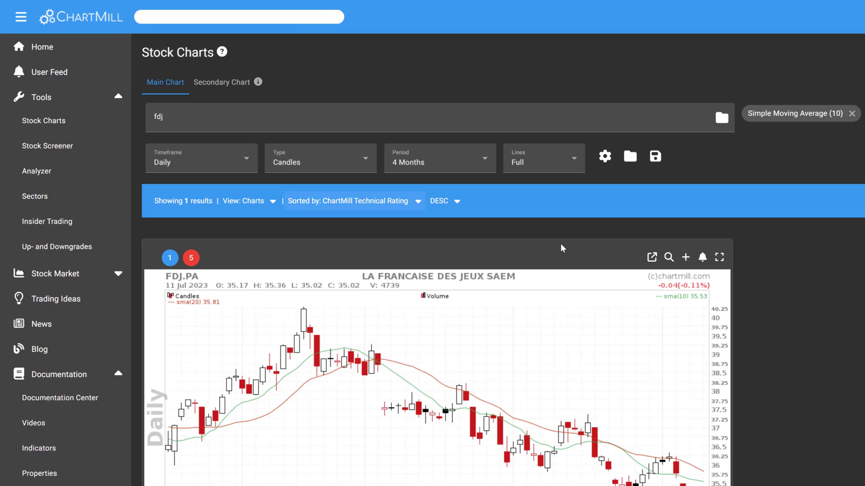
# Step: Check the three existing FDJ.PA alerts, including the 38.25 price alert, then close the dialog
pyautogui.click(703, 257)
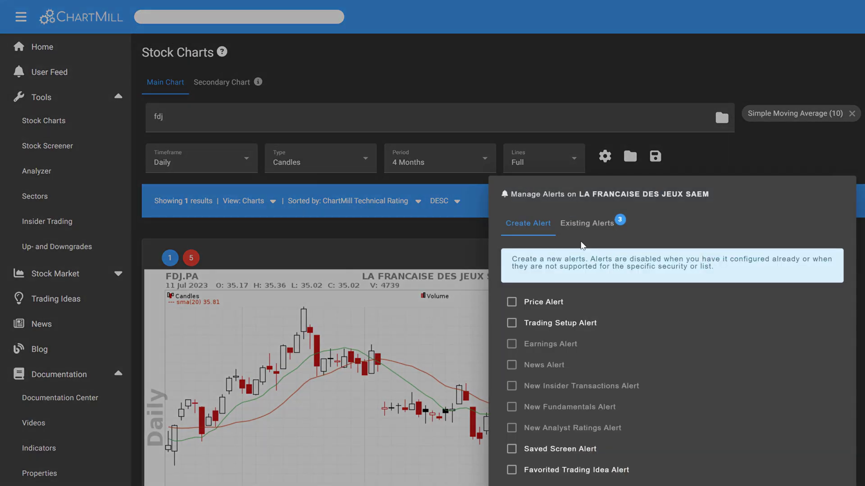
pyautogui.click(586, 224)
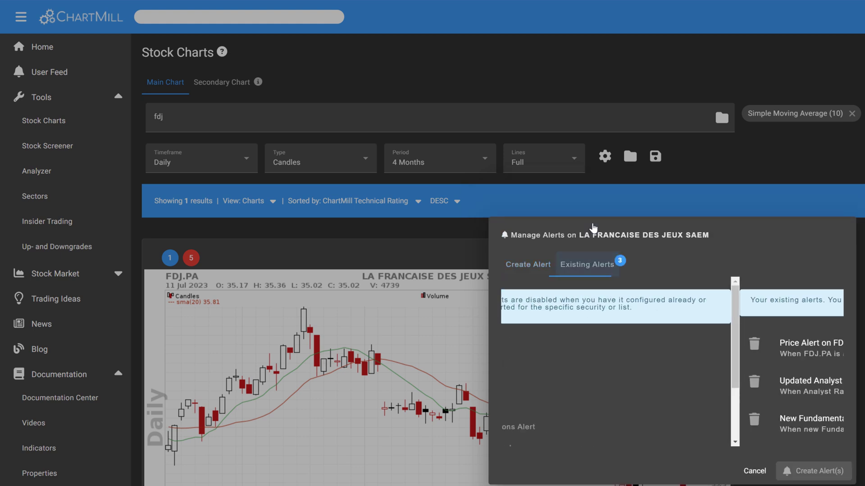
pyautogui.click(586, 265)
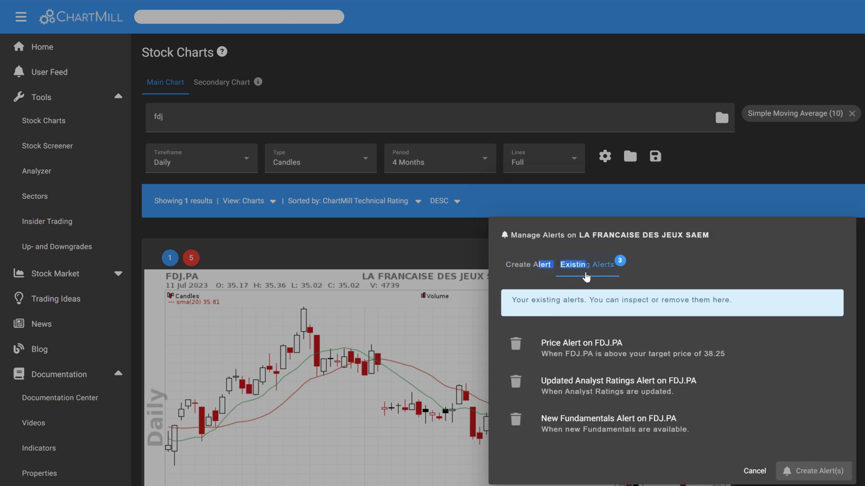
pyautogui.moveTo(616, 284)
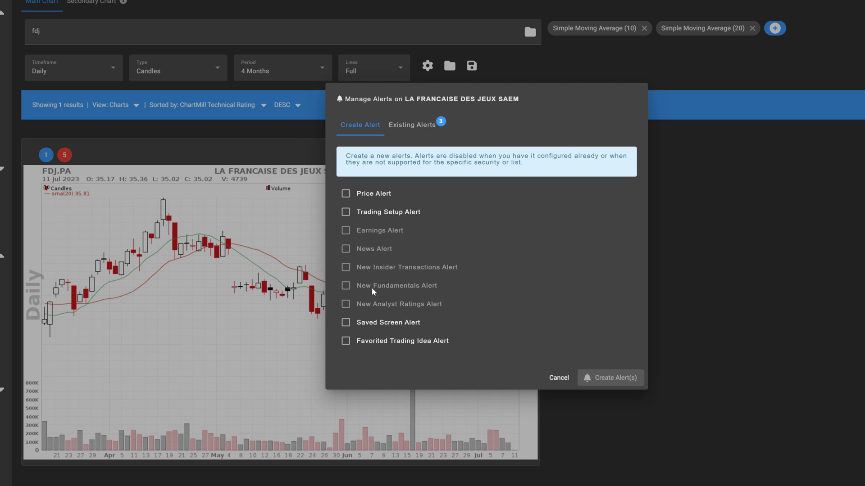
pyautogui.moveTo(378, 307)
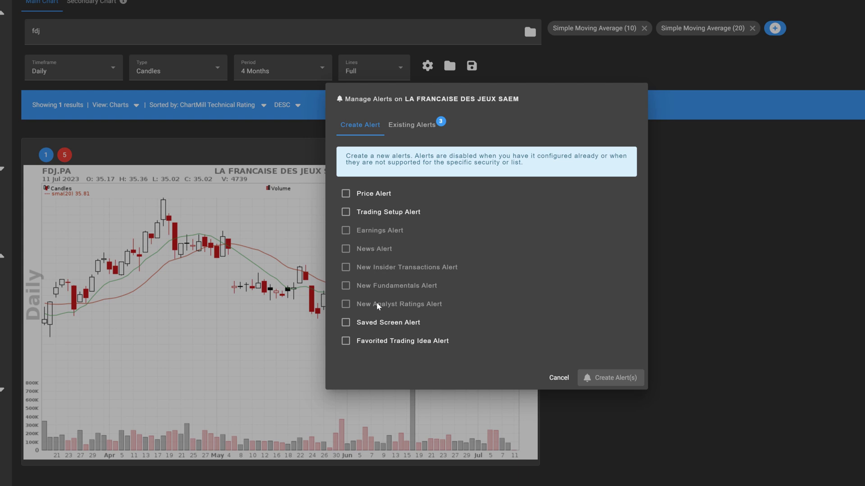
pyautogui.click(557, 378)
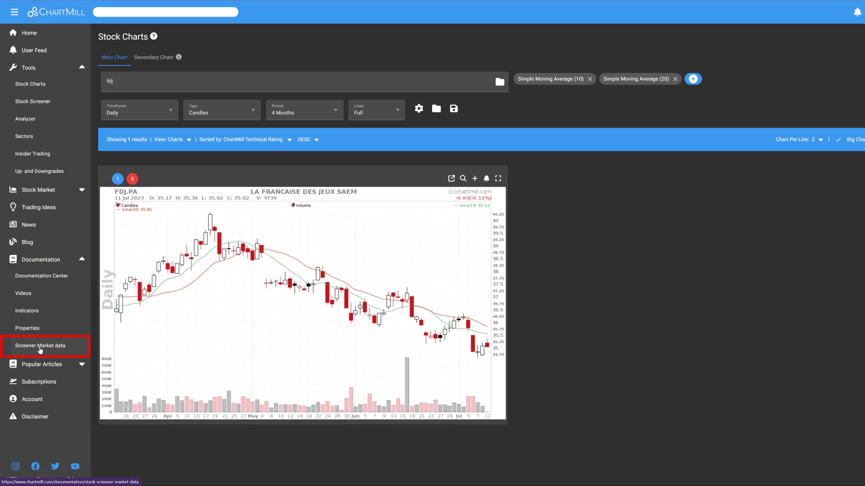
# Step: Open the Screener Market Data documentation page
pyautogui.click(42, 345)
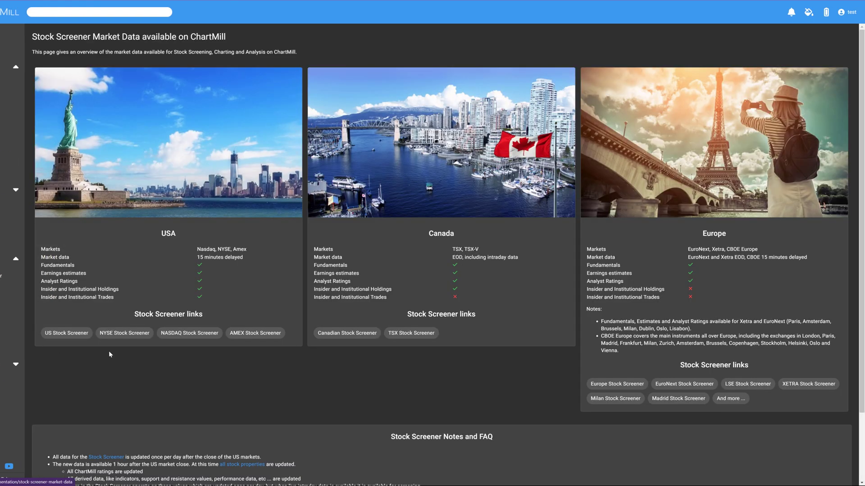
pyautogui.moveTo(109, 353)
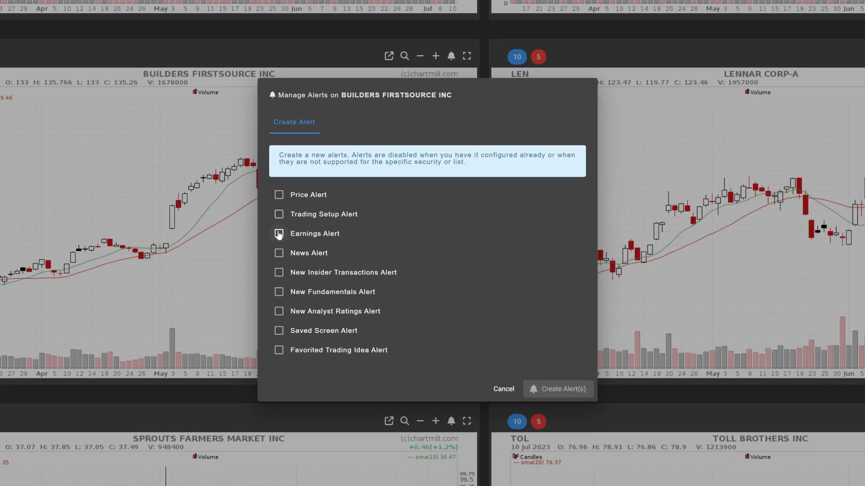
pyautogui.moveTo(278, 292)
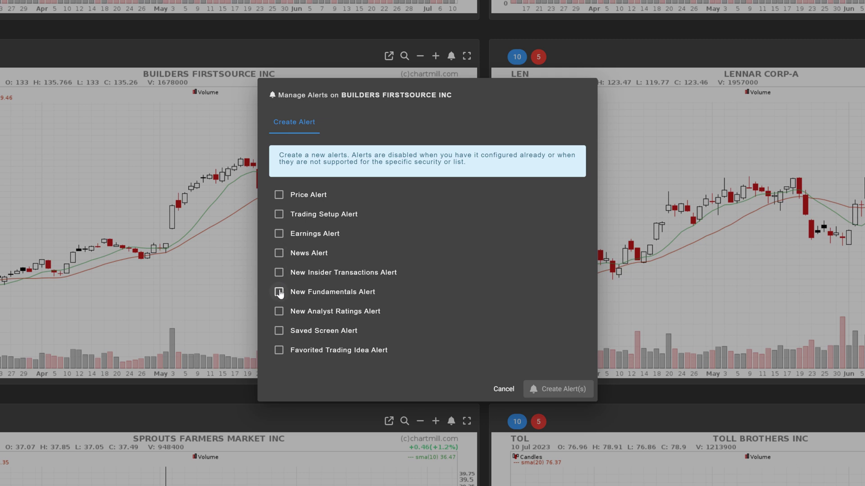
pyautogui.moveTo(279, 335)
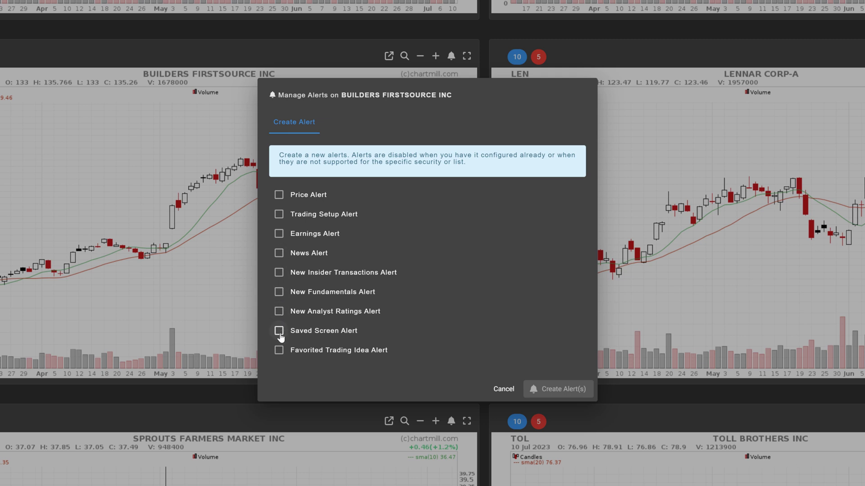
pyautogui.moveTo(278, 372)
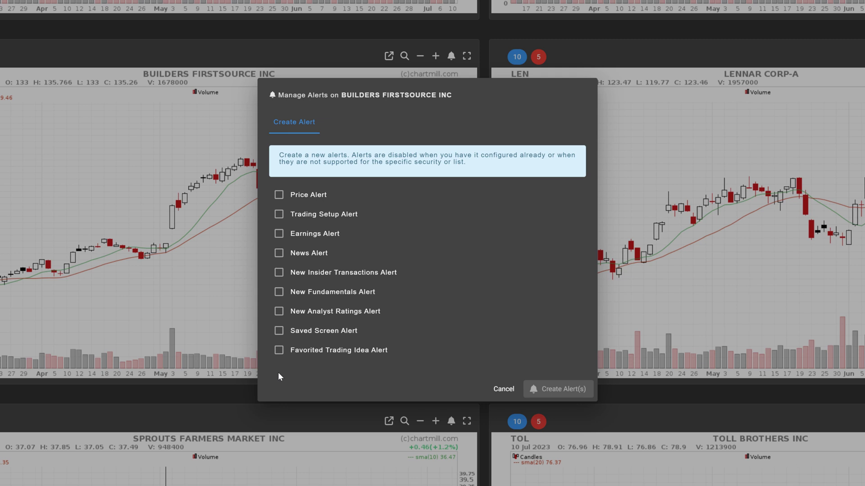
pyautogui.moveTo(246, 399)
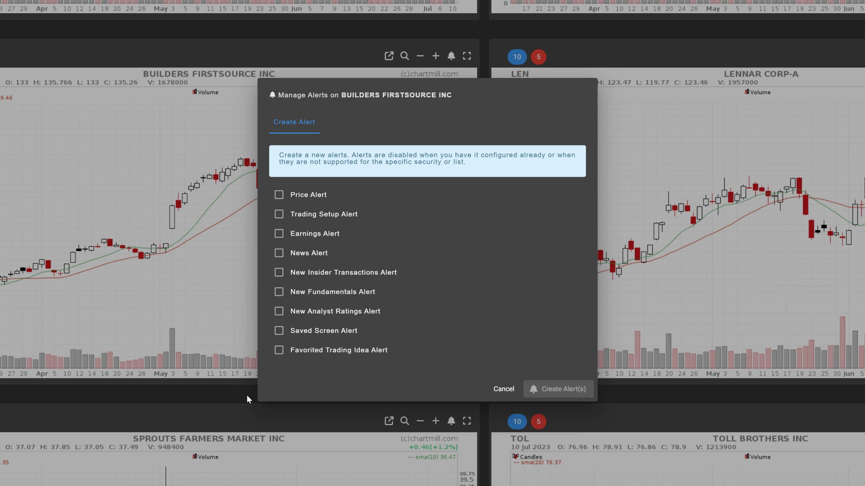
# Step: Close the Builders FirstSource alert dialog without creating any alert
pyautogui.click(502, 389)
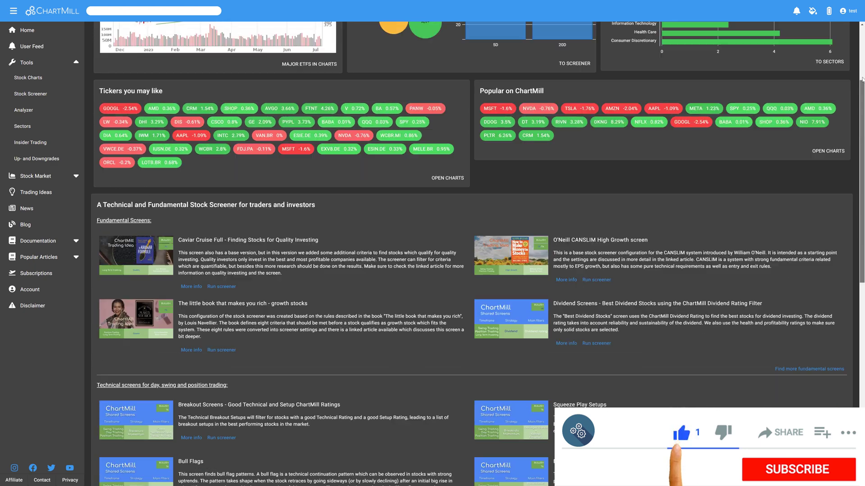
# Step: Scroll the Stock Market Overview to the top to show the S&P500 ETF and sector performance
pyautogui.scroll(3)
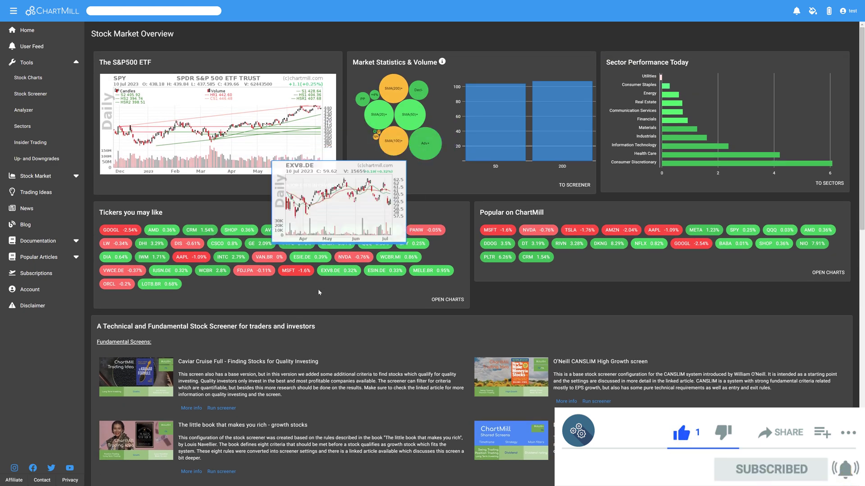